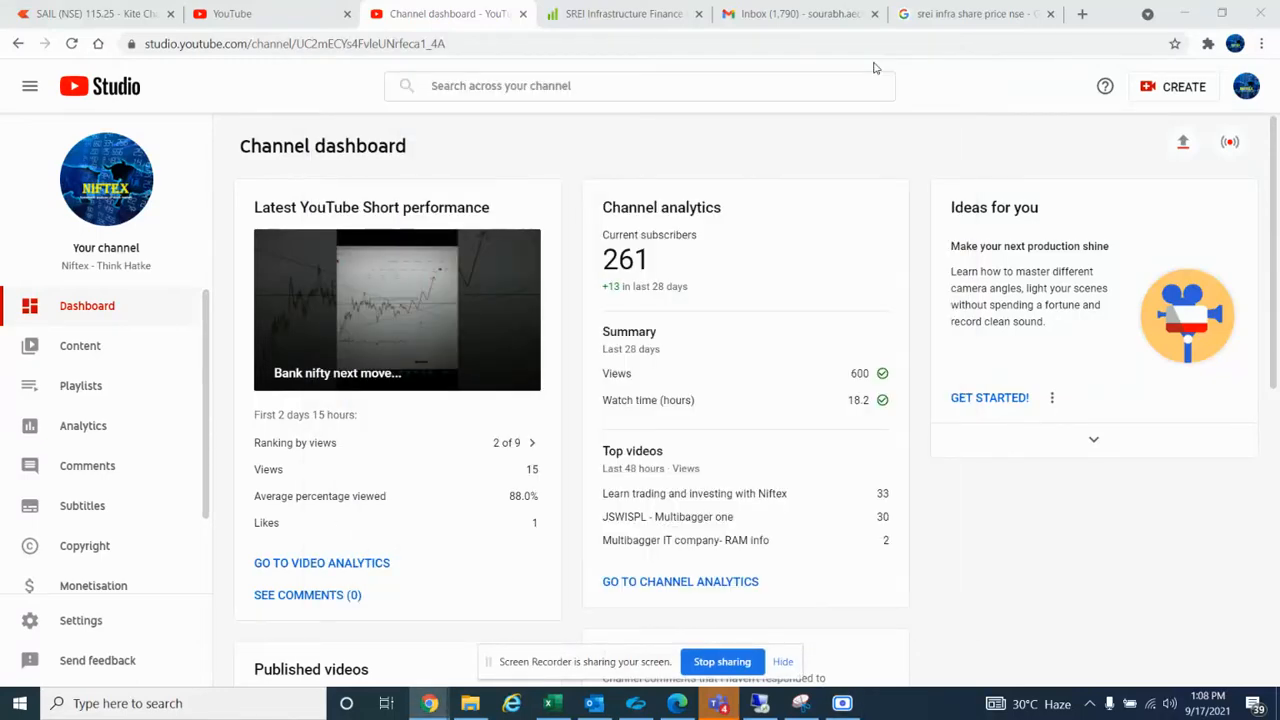
{"action": "mouse_move", "coordinate": [956, 128]}
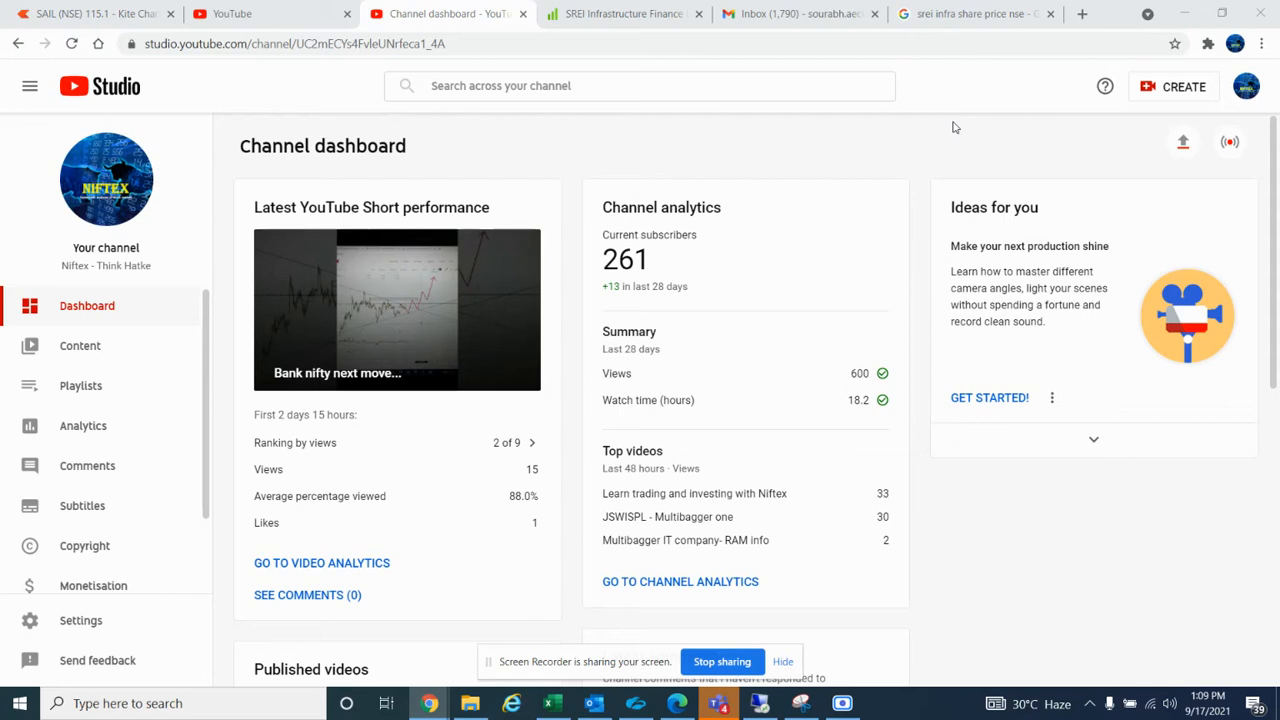
{"action": "mouse_move", "coordinate": [808, 8]}
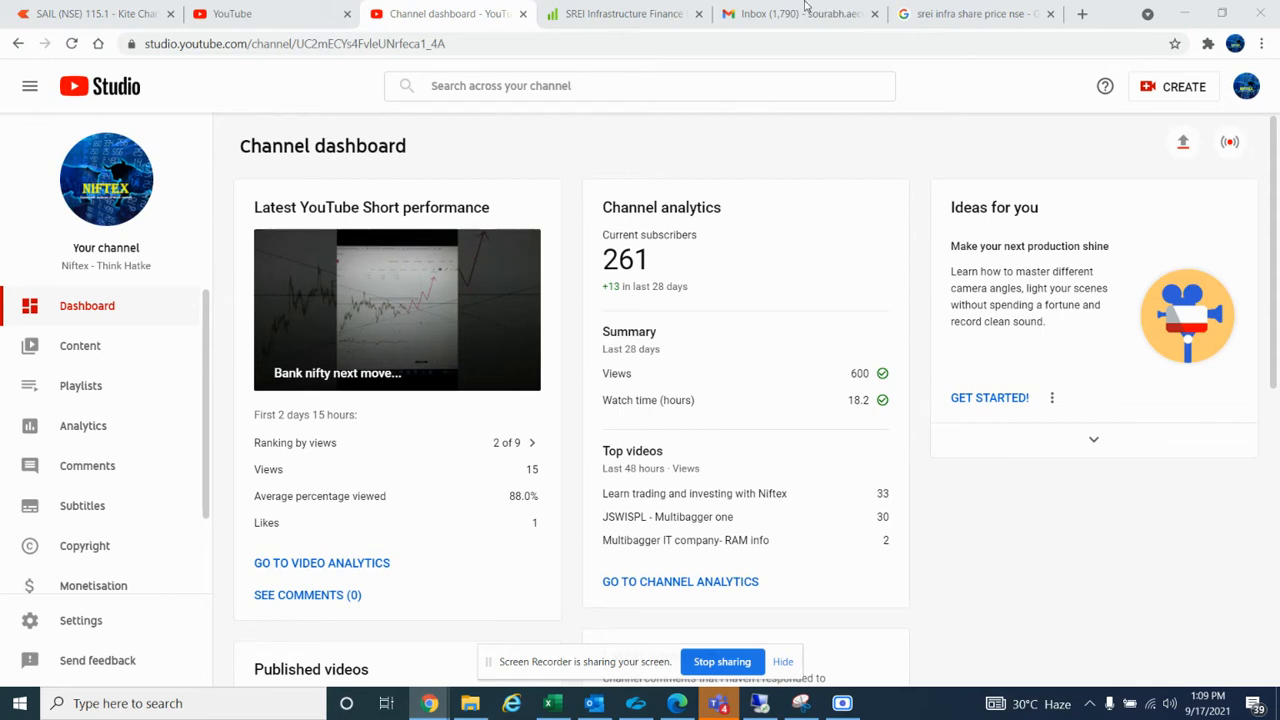
Step: Load Screener.in in a new tab and search 'mst' to reach the MSTC Ltd company page
{"action": "left_click", "coordinate": [1082, 12]}
{"action": "type", "text": "screener"}
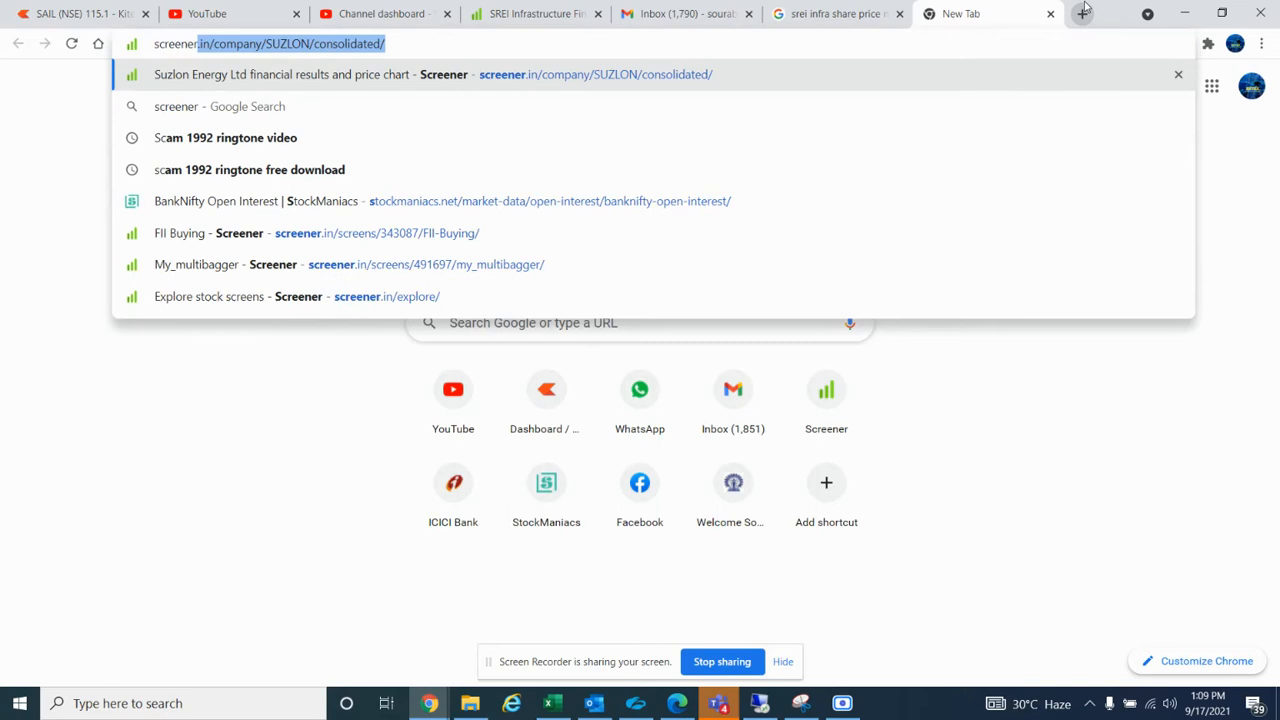
{"action": "key", "text": "Return"}
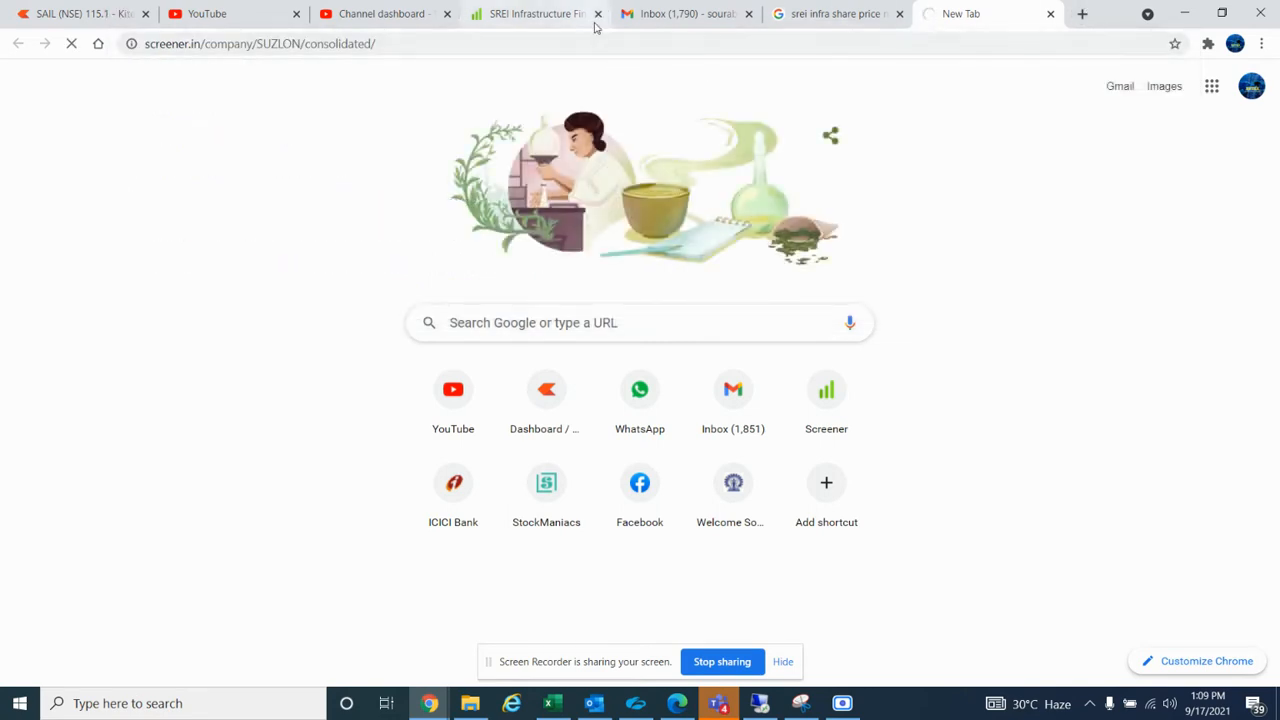
{"action": "left_click", "coordinate": [600, 12]}
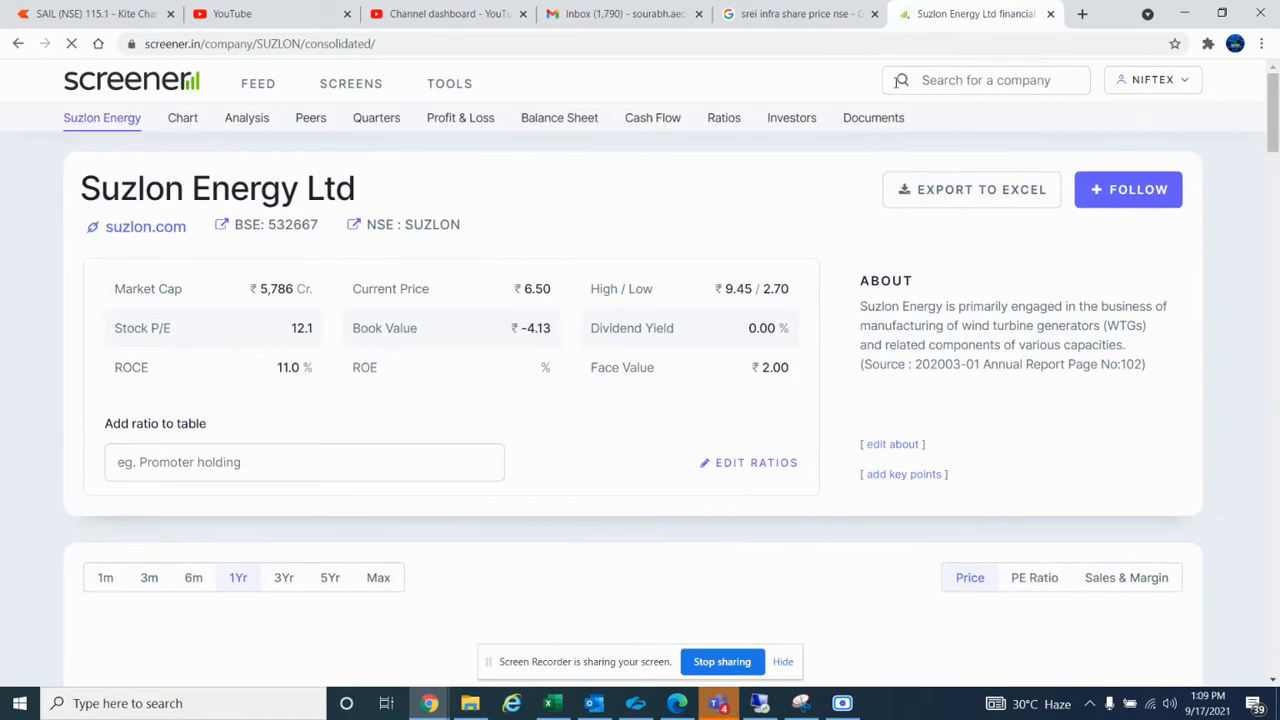
{"action": "type", "text": "ms"}
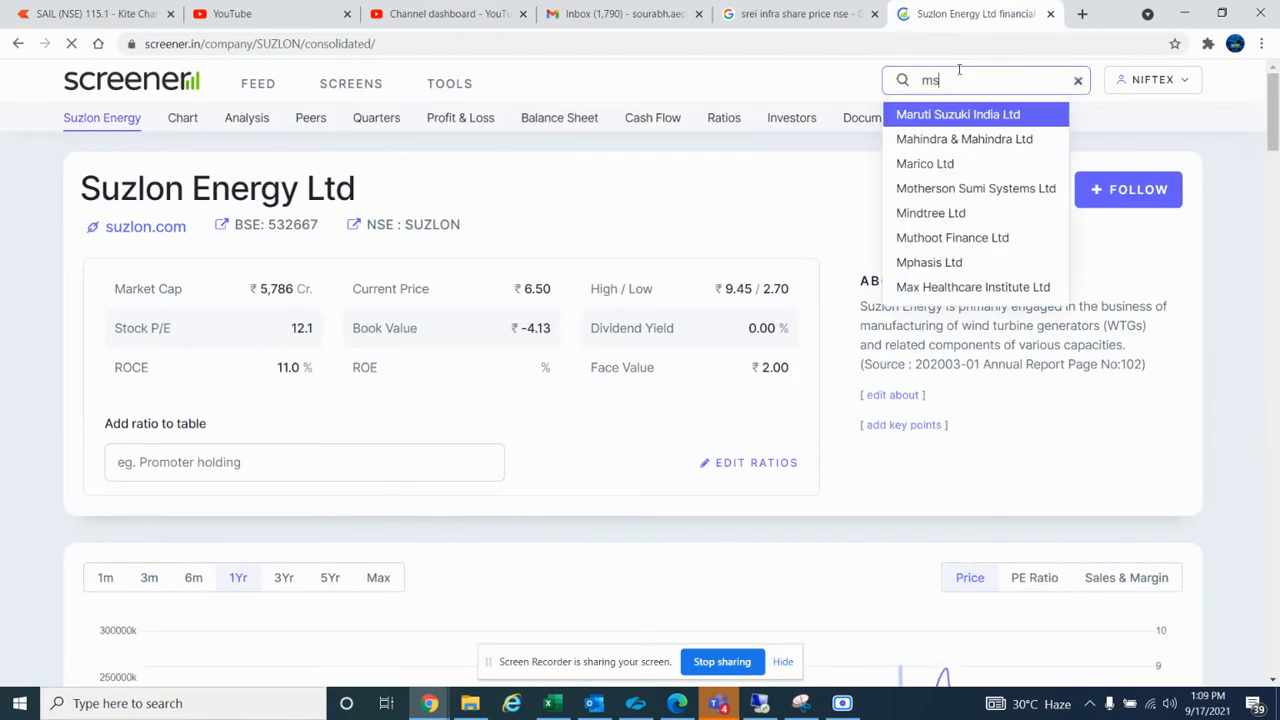
{"action": "type", "text": "t"}
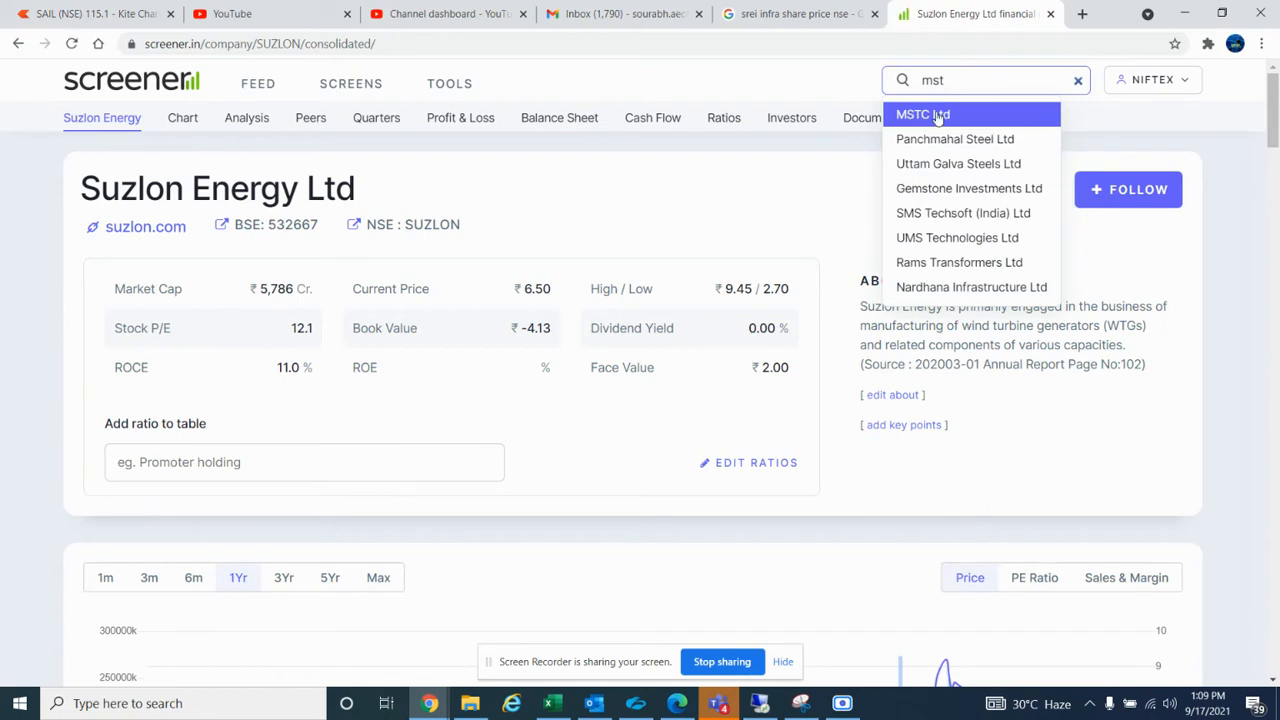
{"action": "left_click", "coordinate": [920, 114]}
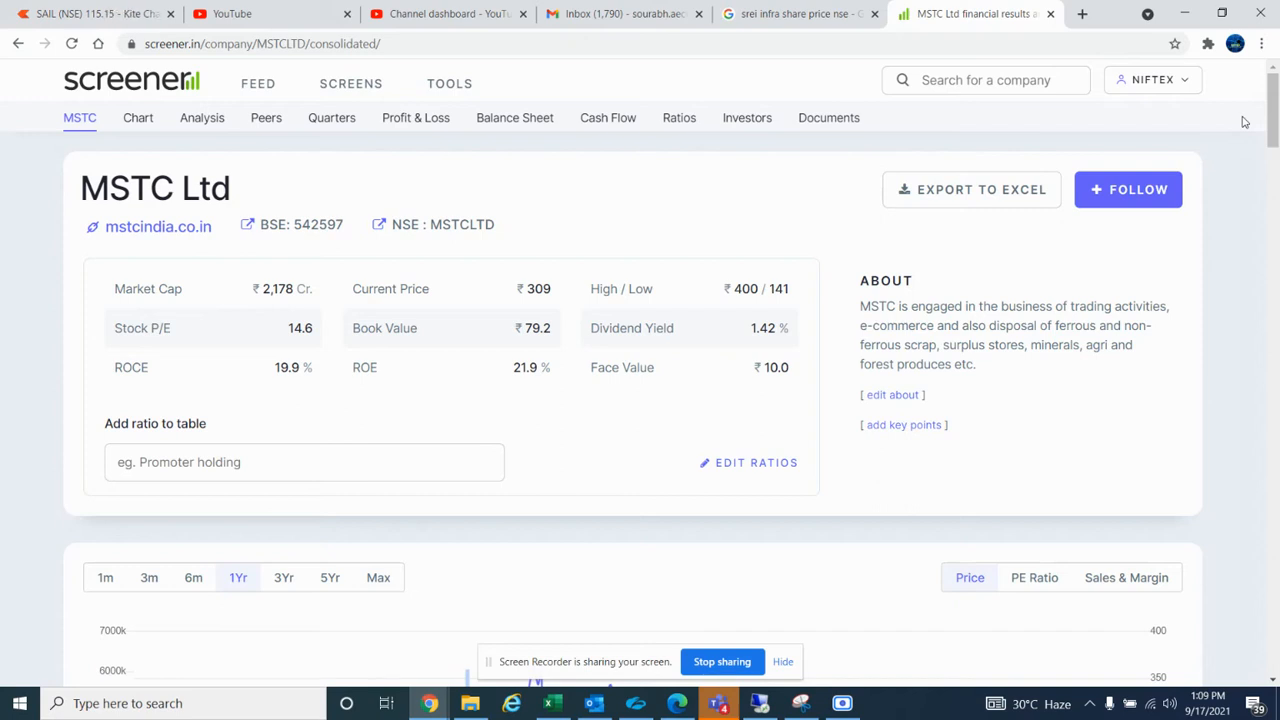
{"action": "mouse_move", "coordinate": [1080, 298]}
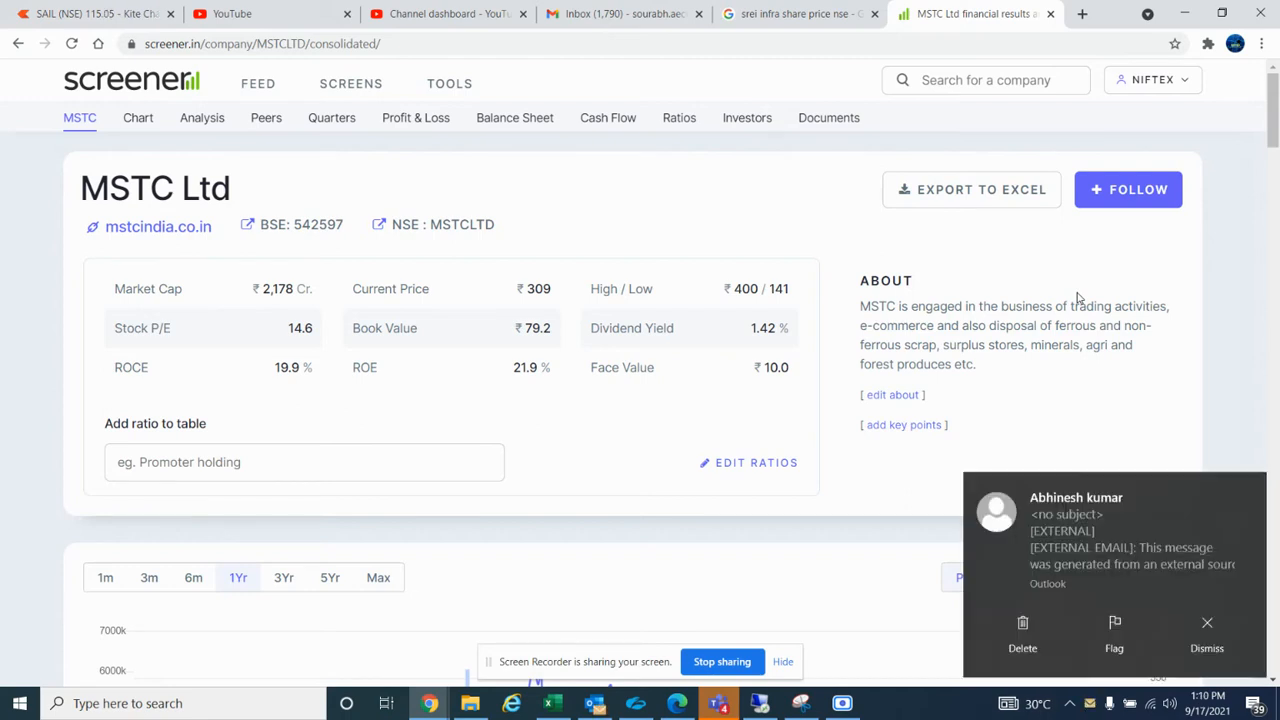
Step: Scroll through MSTC's price chart, pros and cons, quarterly results and profit and loss
{"action": "left_click", "coordinate": [1206, 622]}
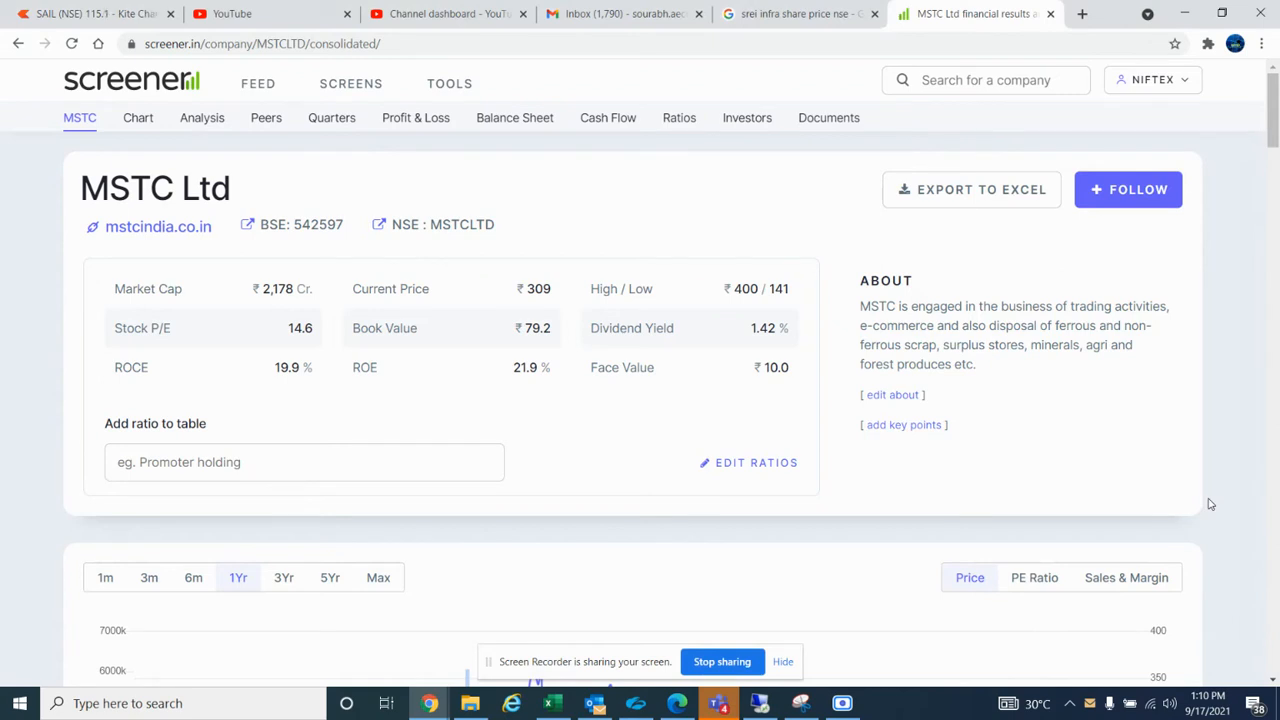
{"action": "scroll", "scroll_direction": "down", "scroll_amount": 3}
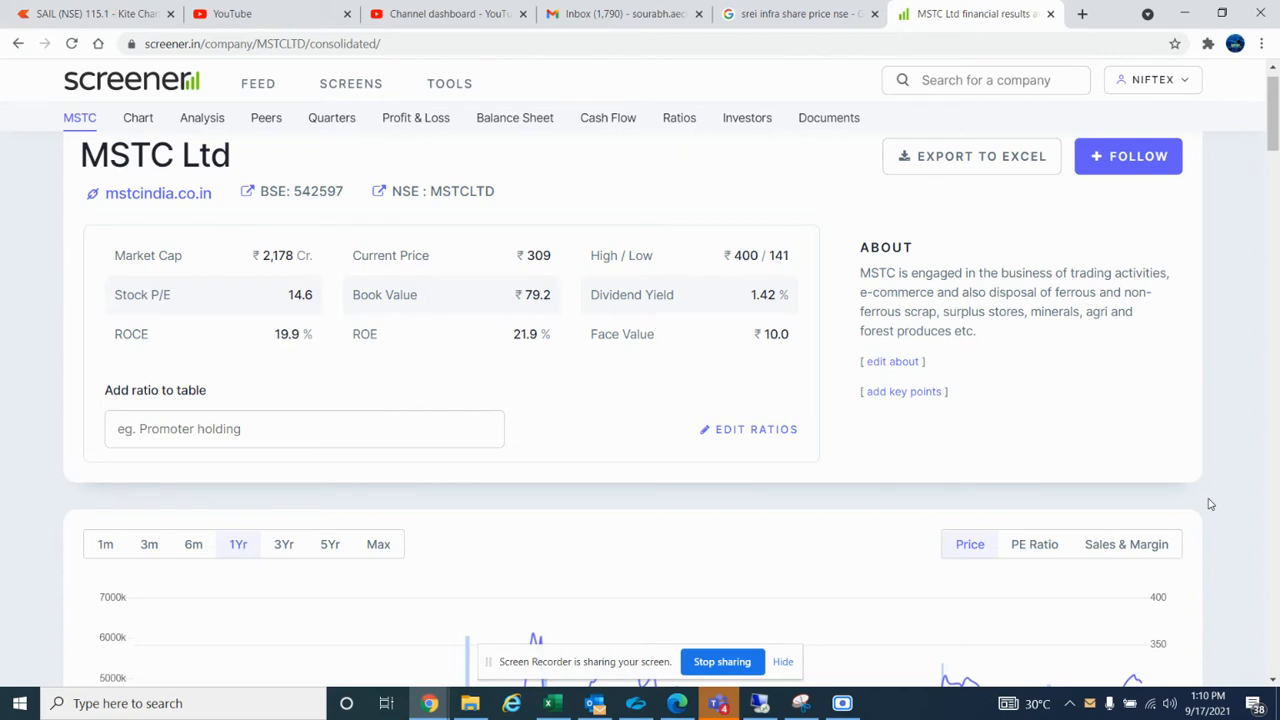
{"action": "scroll", "scroll_direction": "down", "scroll_amount": 3}
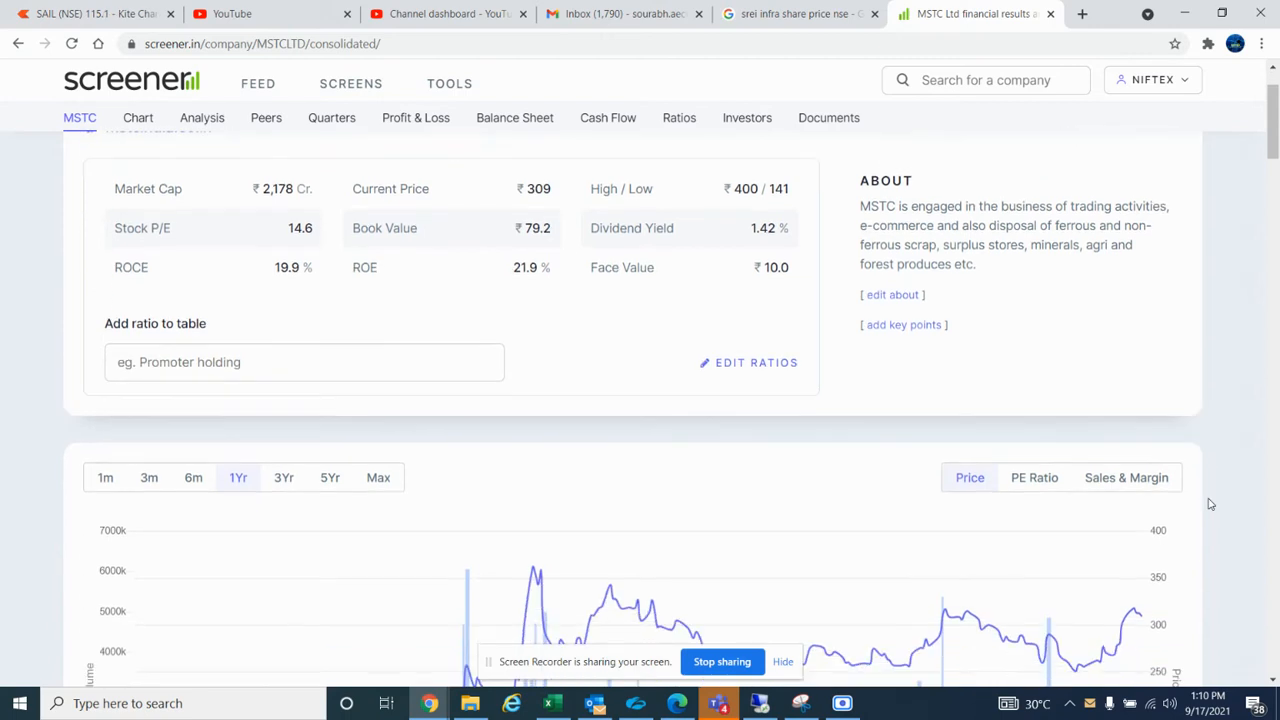
{"action": "scroll", "scroll_direction": "down", "scroll_amount": 3}
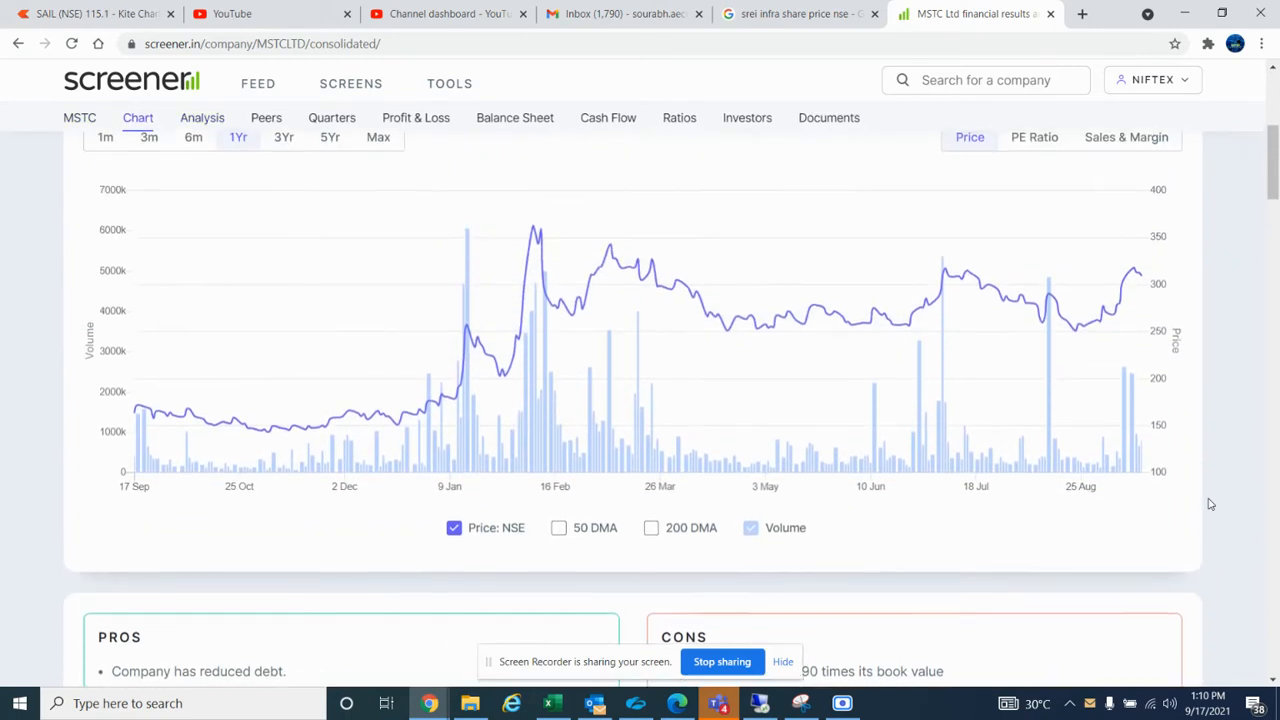
{"action": "scroll", "scroll_direction": "down", "scroll_amount": 3}
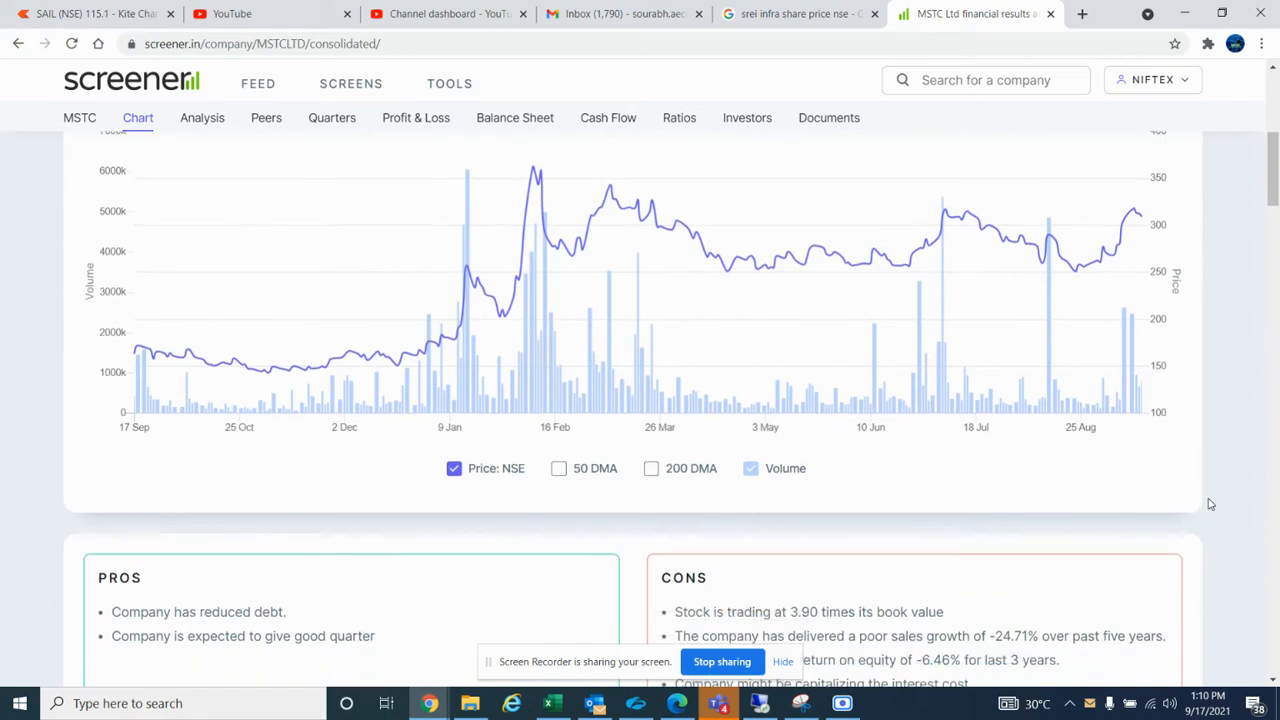
{"action": "scroll", "scroll_direction": "down", "scroll_amount": 3}
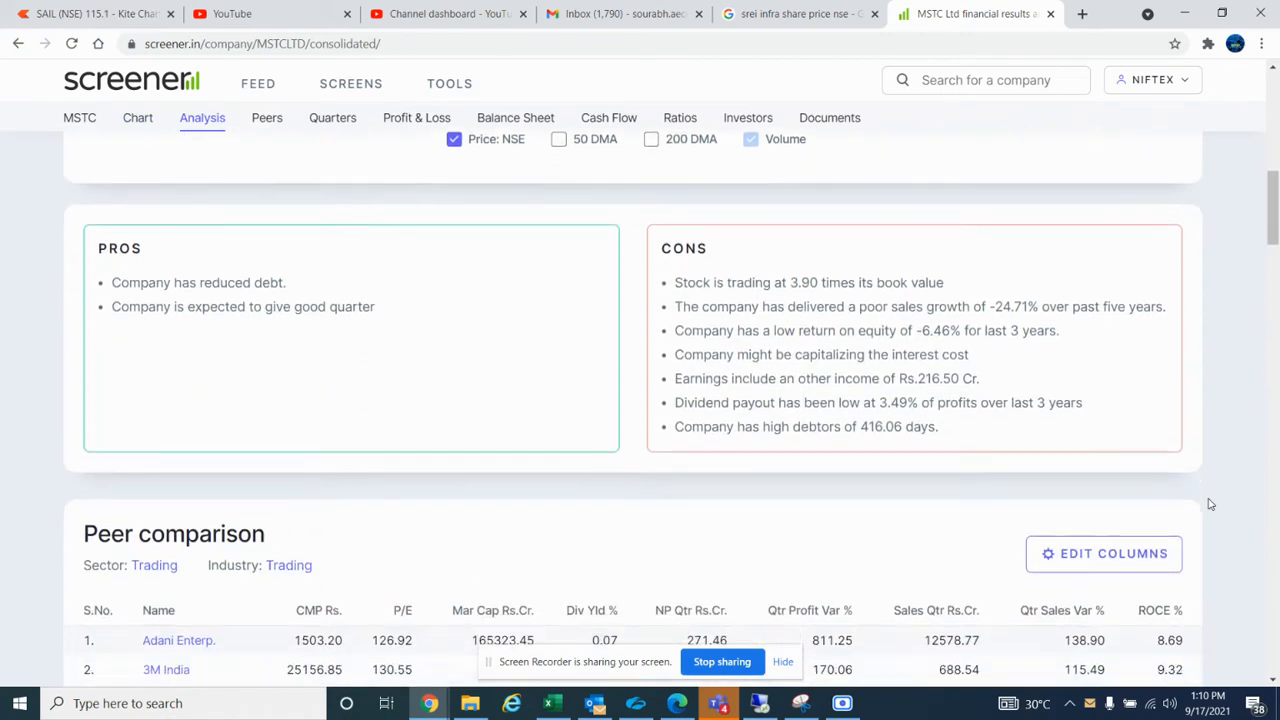
{"action": "scroll", "scroll_direction": "down", "scroll_amount": 3}
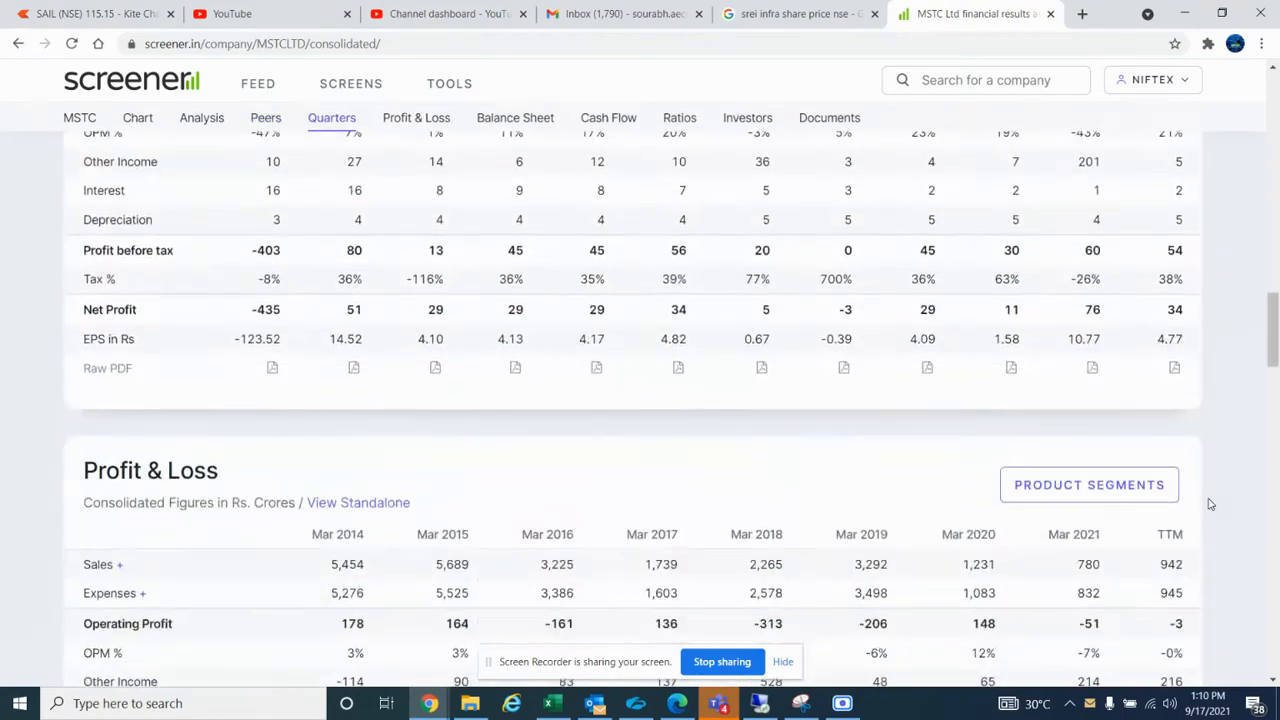
{"action": "scroll", "scroll_direction": "down", "scroll_amount": 3}
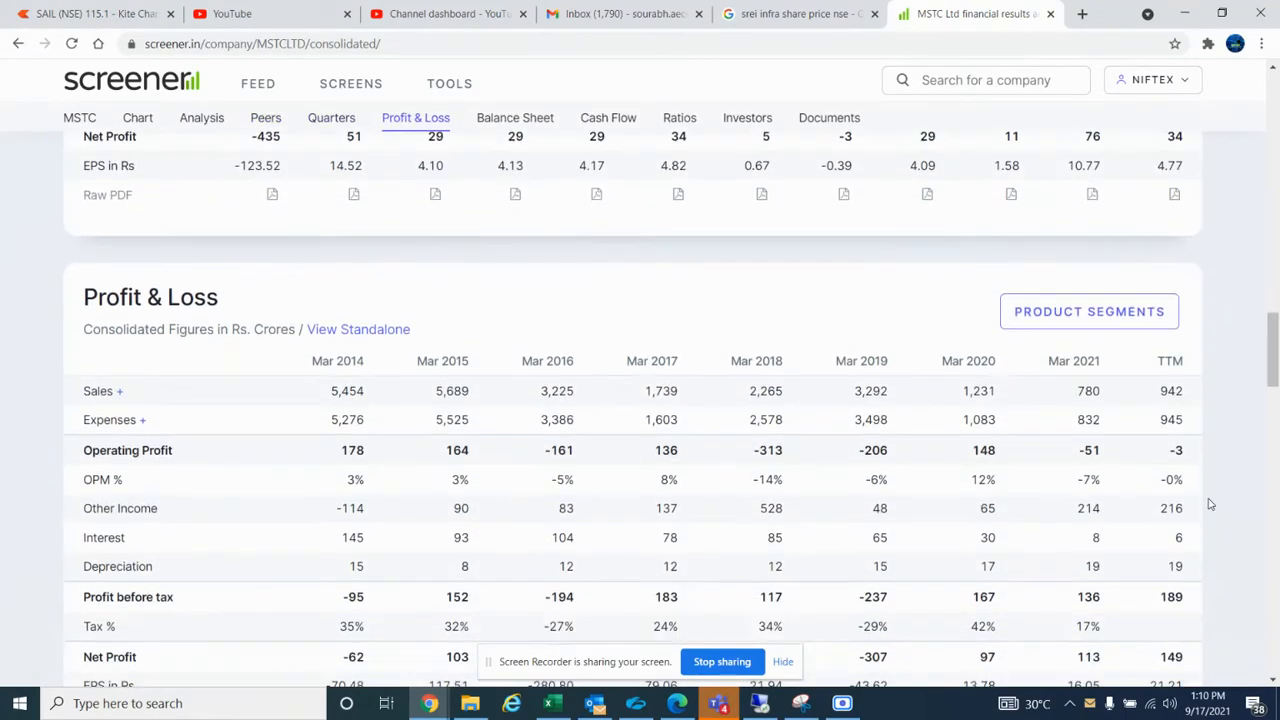
Step: Review MSTC's balance sheet section and the figures below it
{"action": "left_click", "coordinate": [514, 116]}
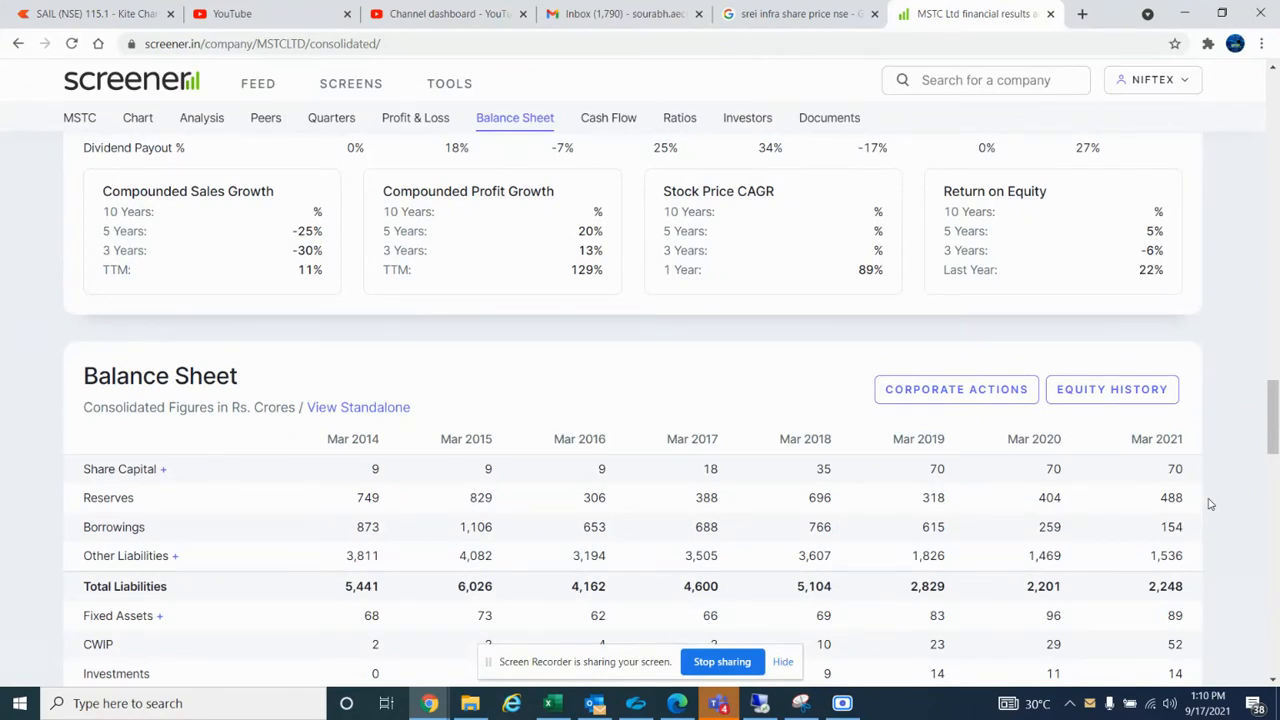
{"action": "scroll", "scroll_direction": "down", "scroll_amount": 3}
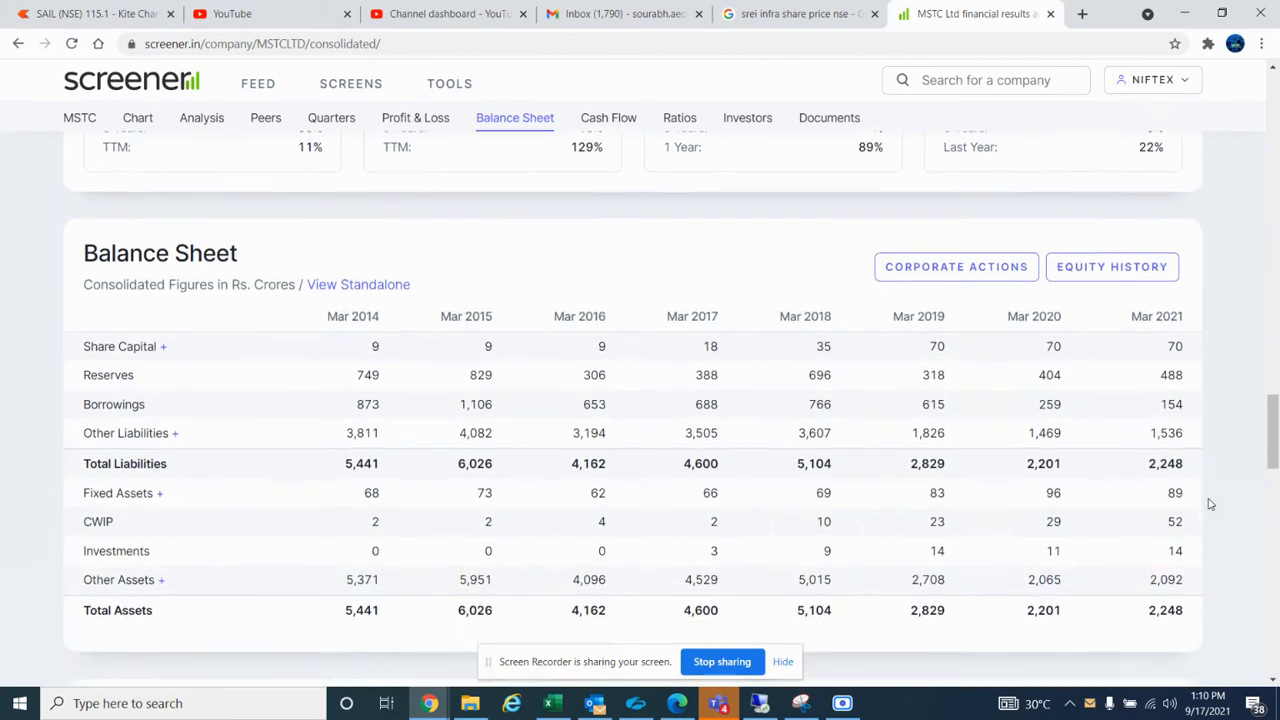
{"action": "scroll", "scroll_direction": "down", "scroll_amount": 3}
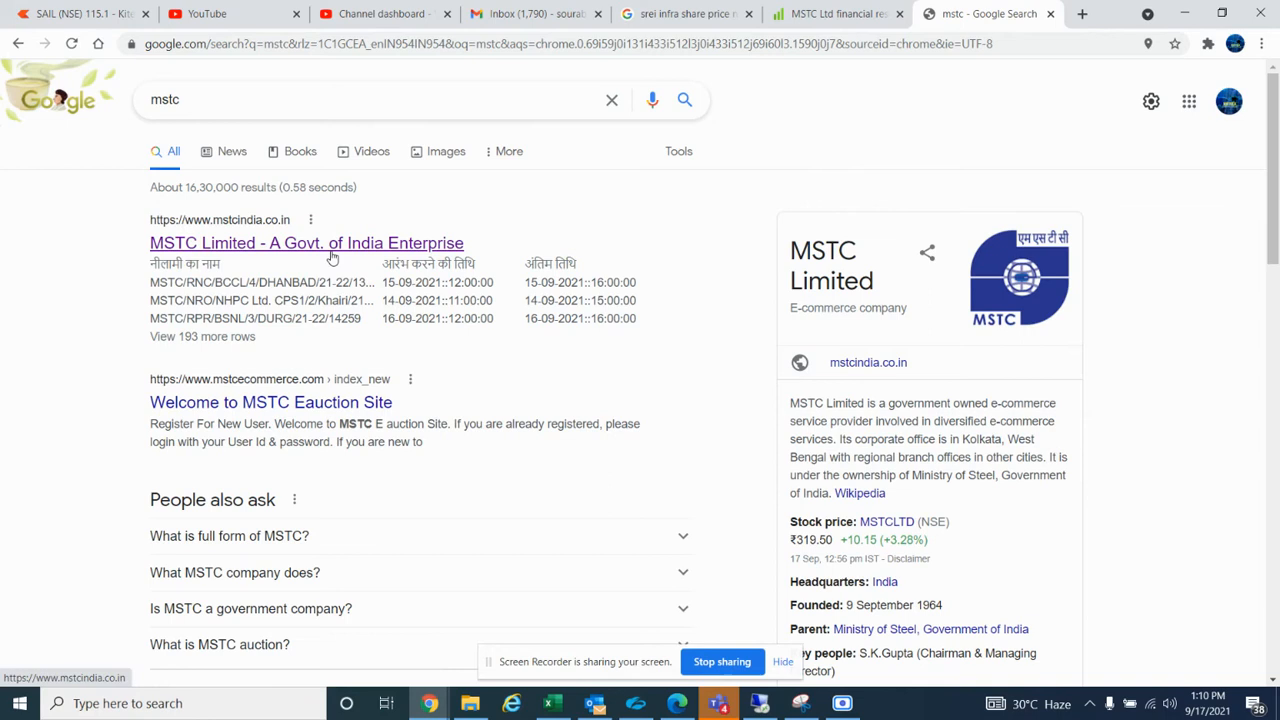
Step: Leave the shareholding figures and switch to the MSTC Limited website tab (mstcindia.co.in)
{"action": "left_click", "coordinate": [838, 14]}
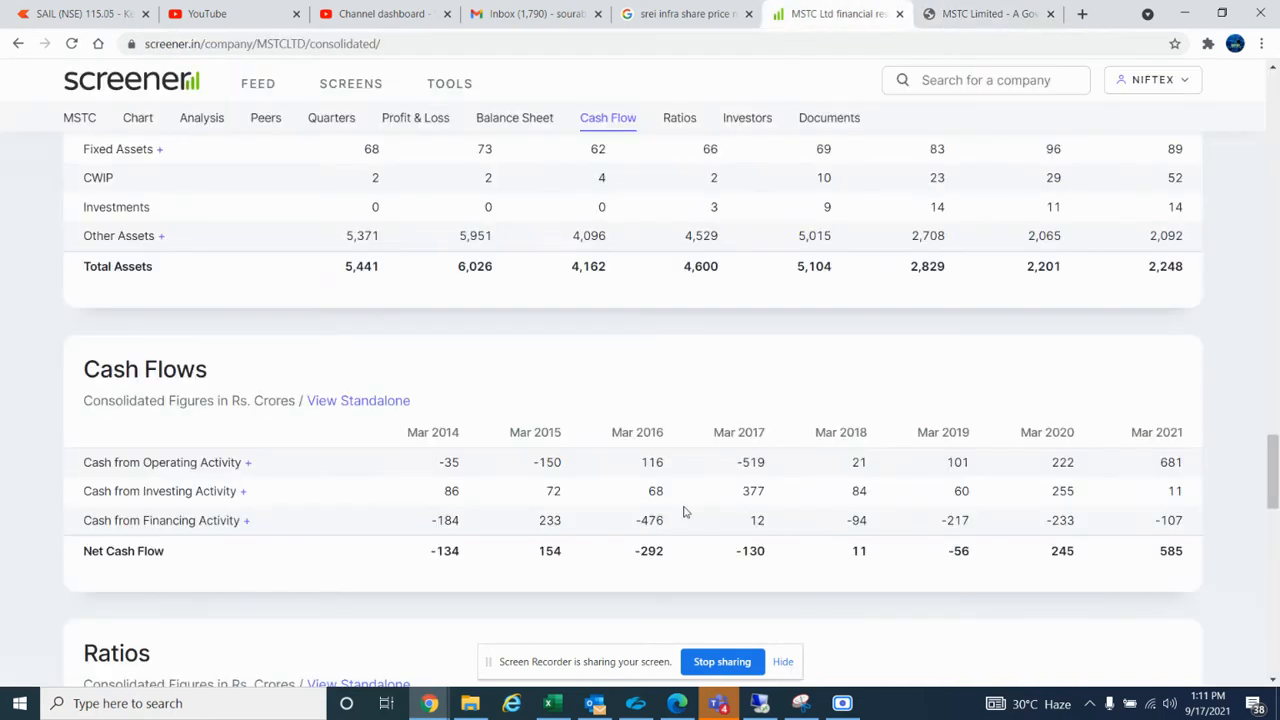
{"action": "scroll", "scroll_direction": "down", "scroll_amount": 3}
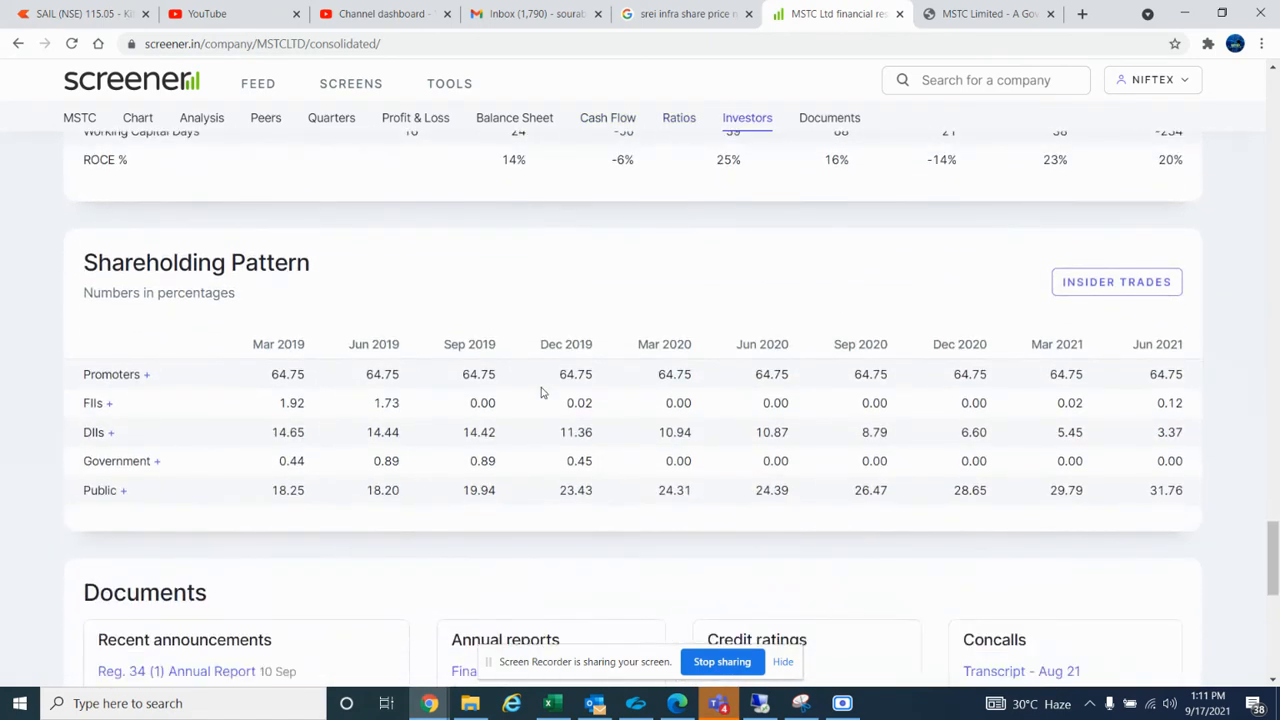
{"action": "mouse_move", "coordinate": [556, 408]}
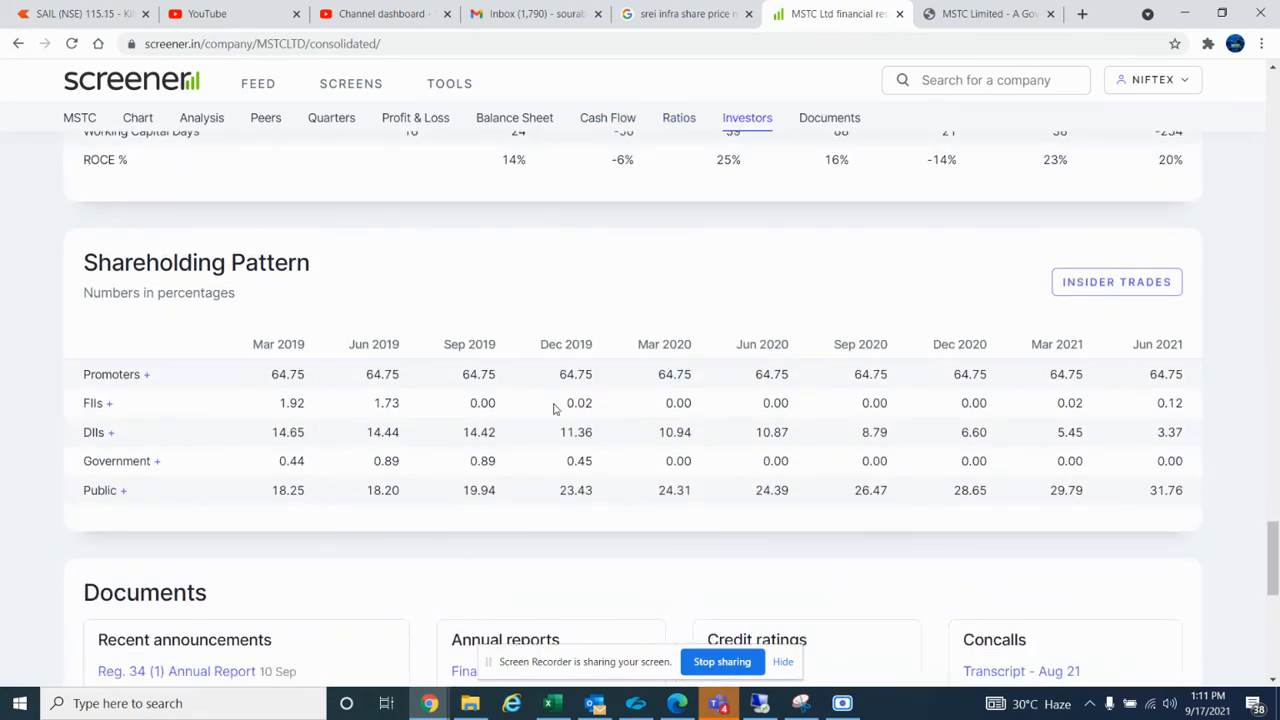
{"action": "left_click", "coordinate": [984, 14]}
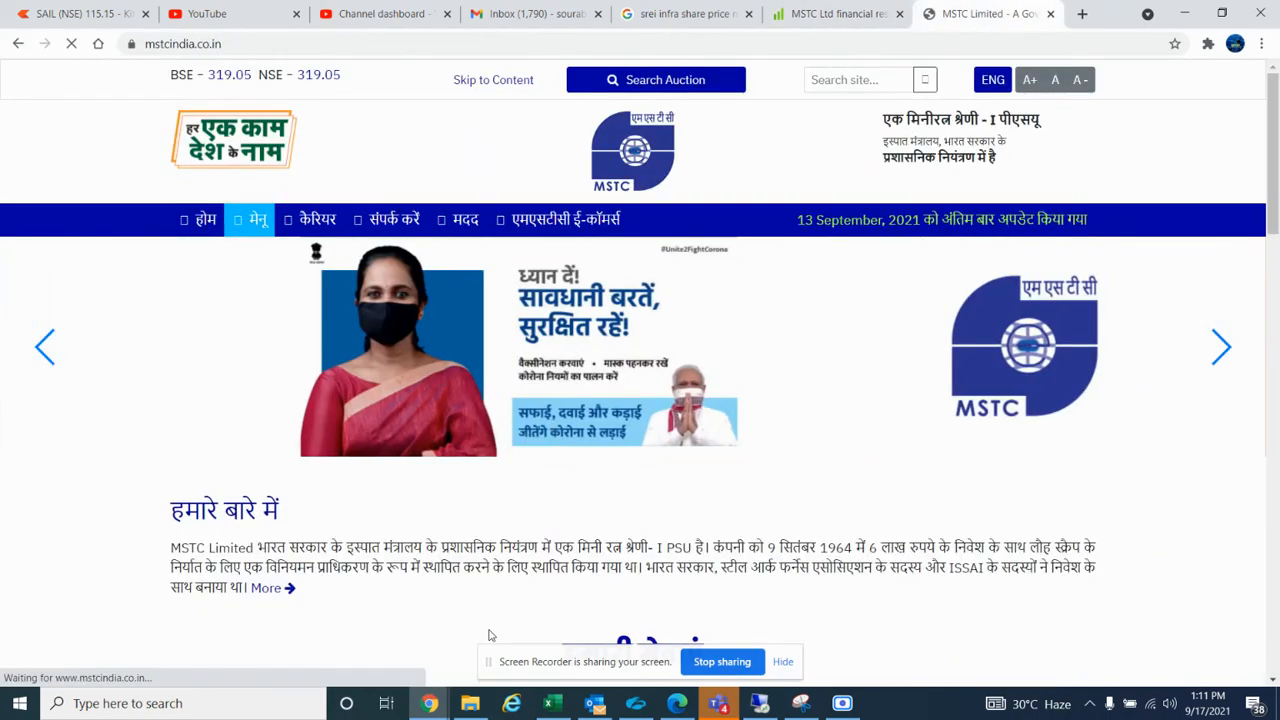
Step: Switch the MSTC website to English, accept the notice, then move to the Zerodha Kite chart tab
{"action": "left_click", "coordinate": [992, 80]}
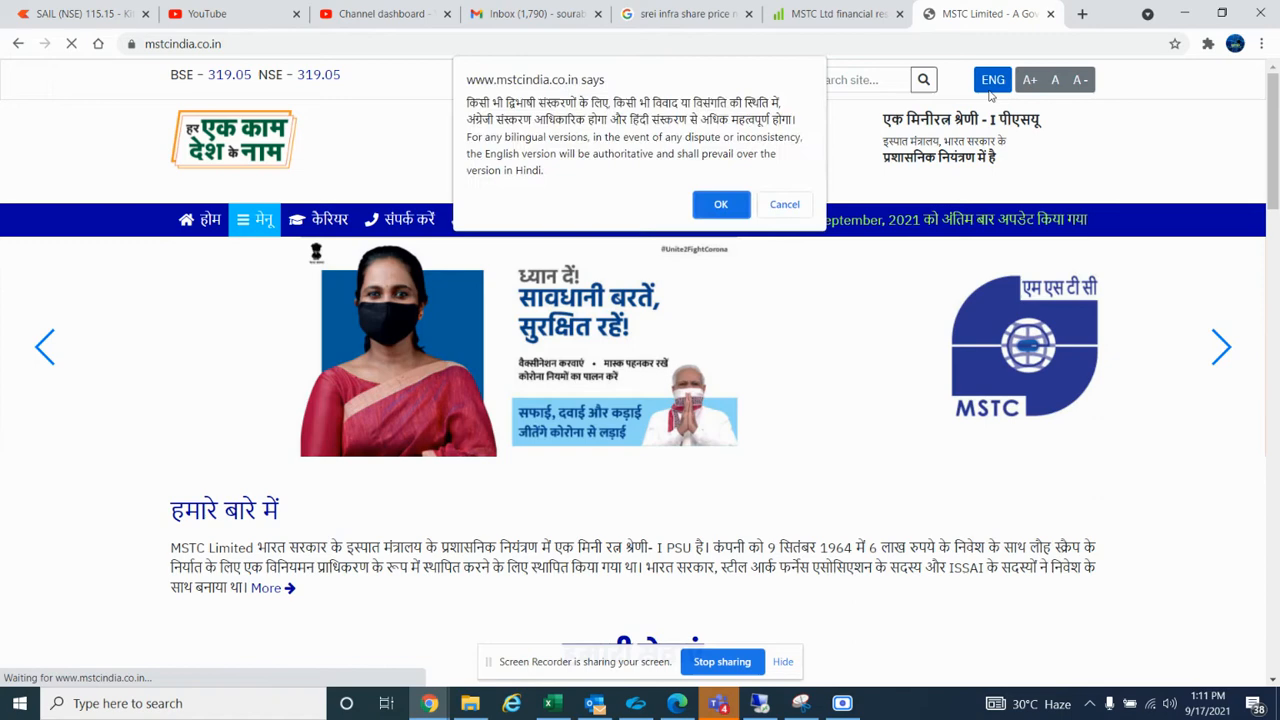
{"action": "left_click", "coordinate": [720, 204]}
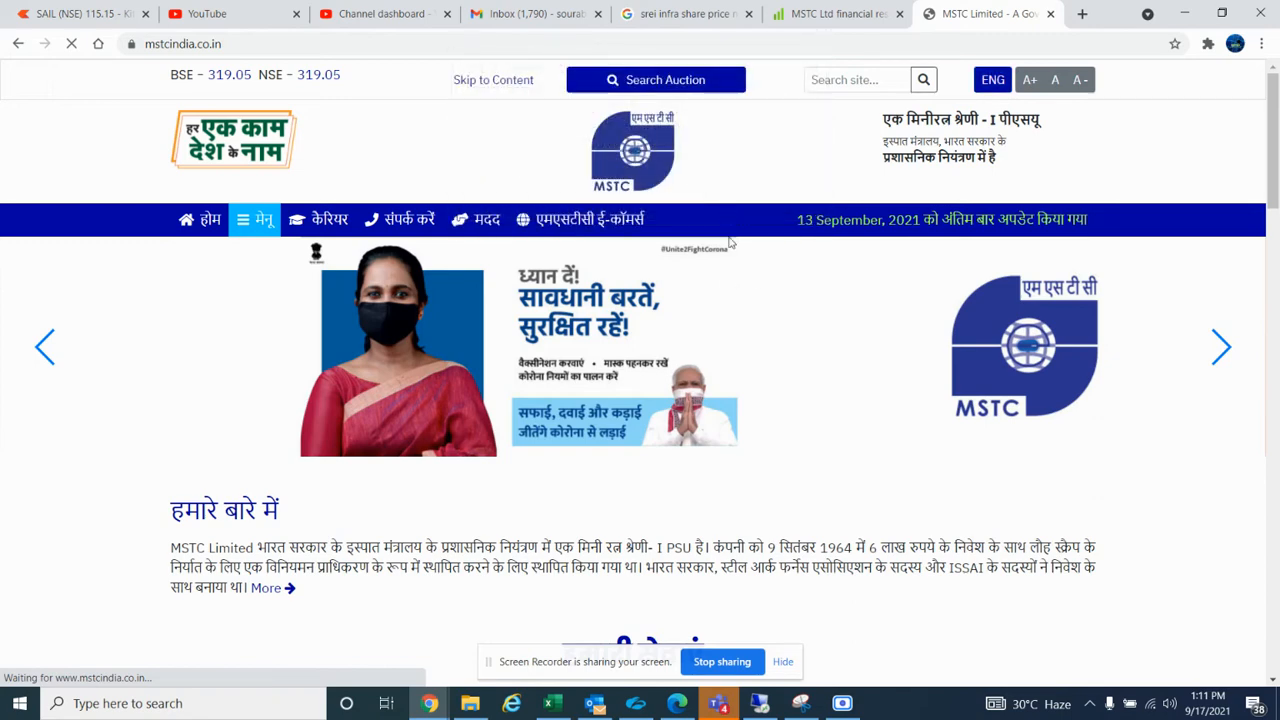
{"action": "left_click", "coordinate": [992, 80]}
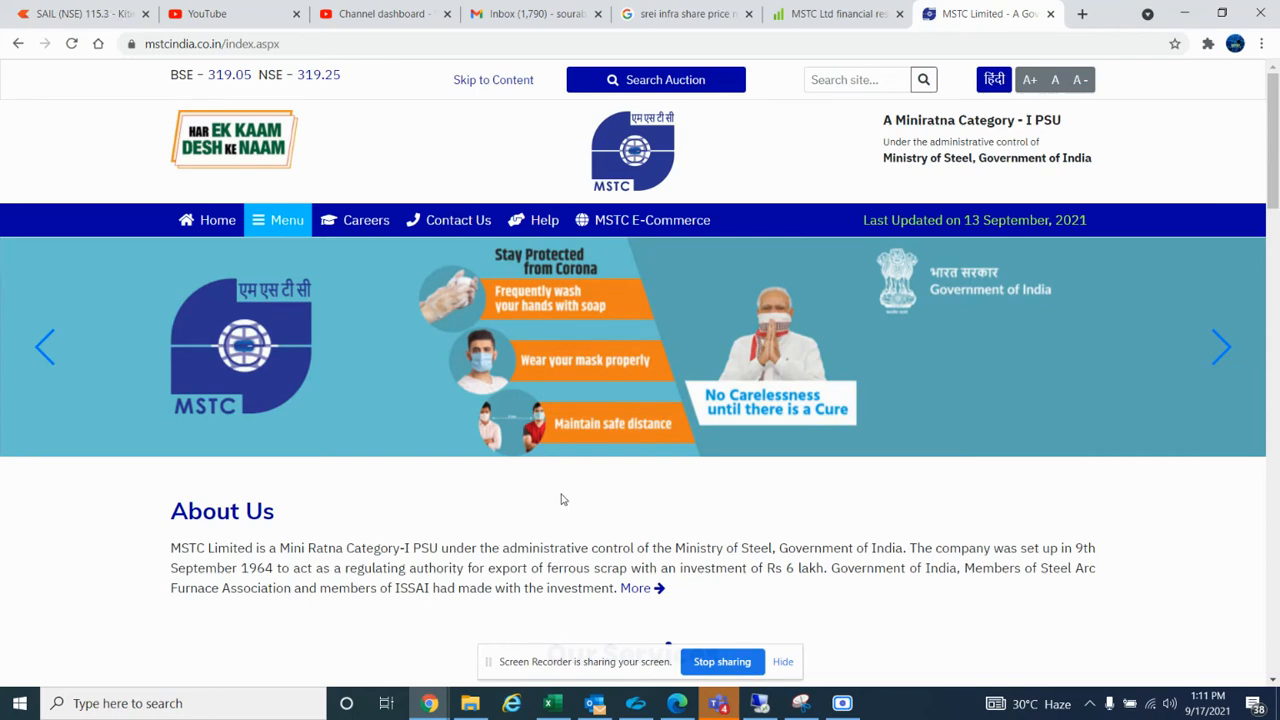
{"action": "left_click", "coordinate": [76, 12]}
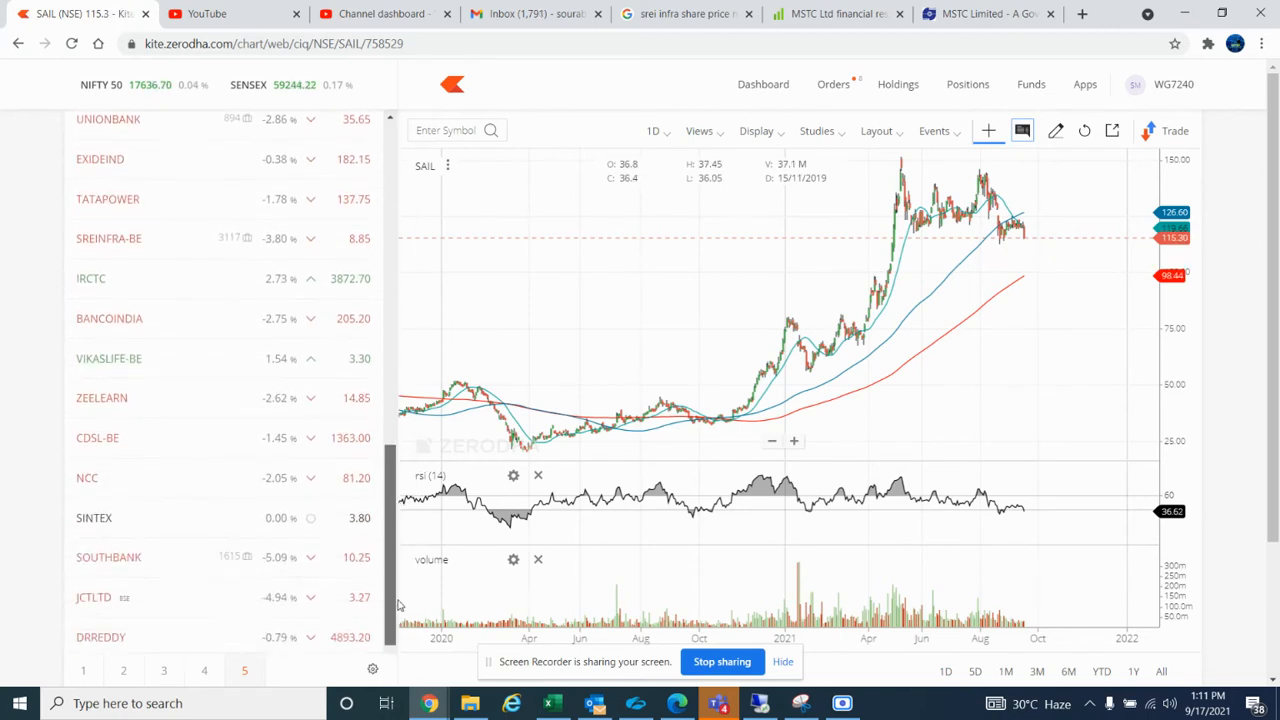
Step: Search 'mst' in the Kite watchlist, pick MSTC and show its daily price chart
{"action": "scroll", "scroll_direction": "down", "scroll_amount": 3}
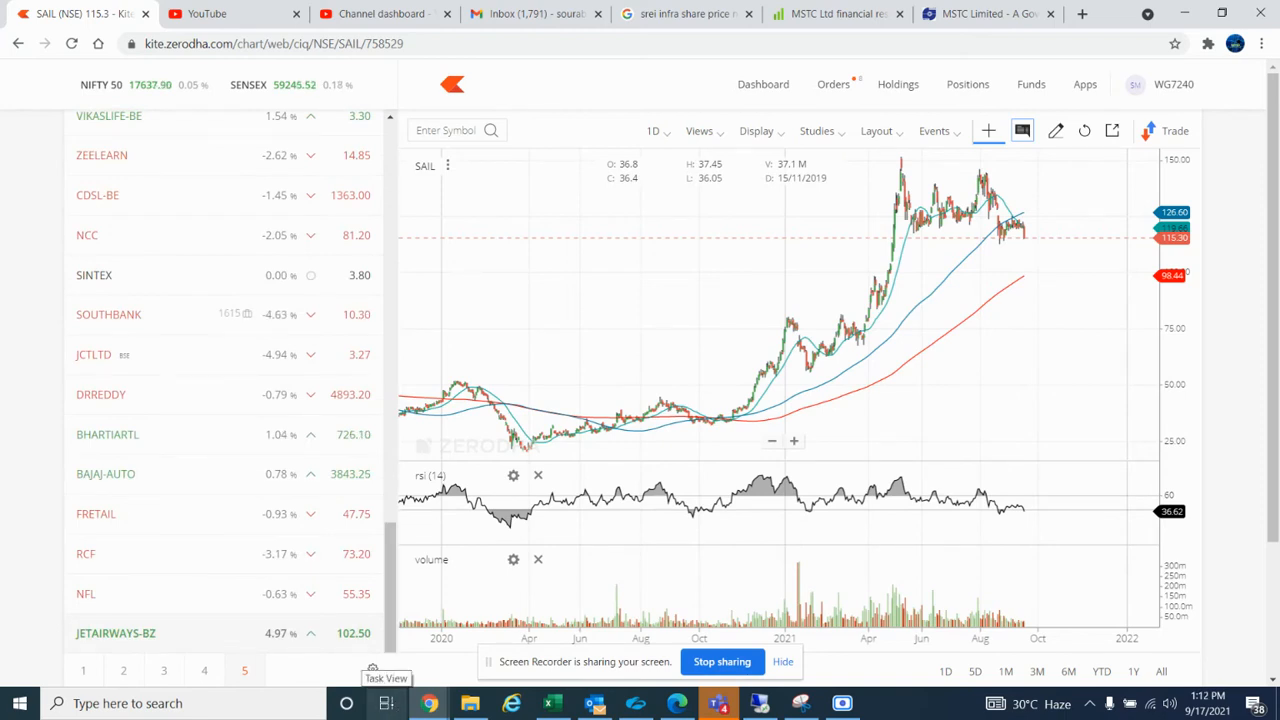
{"action": "scroll", "scroll_direction": "up", "scroll_amount": 3}
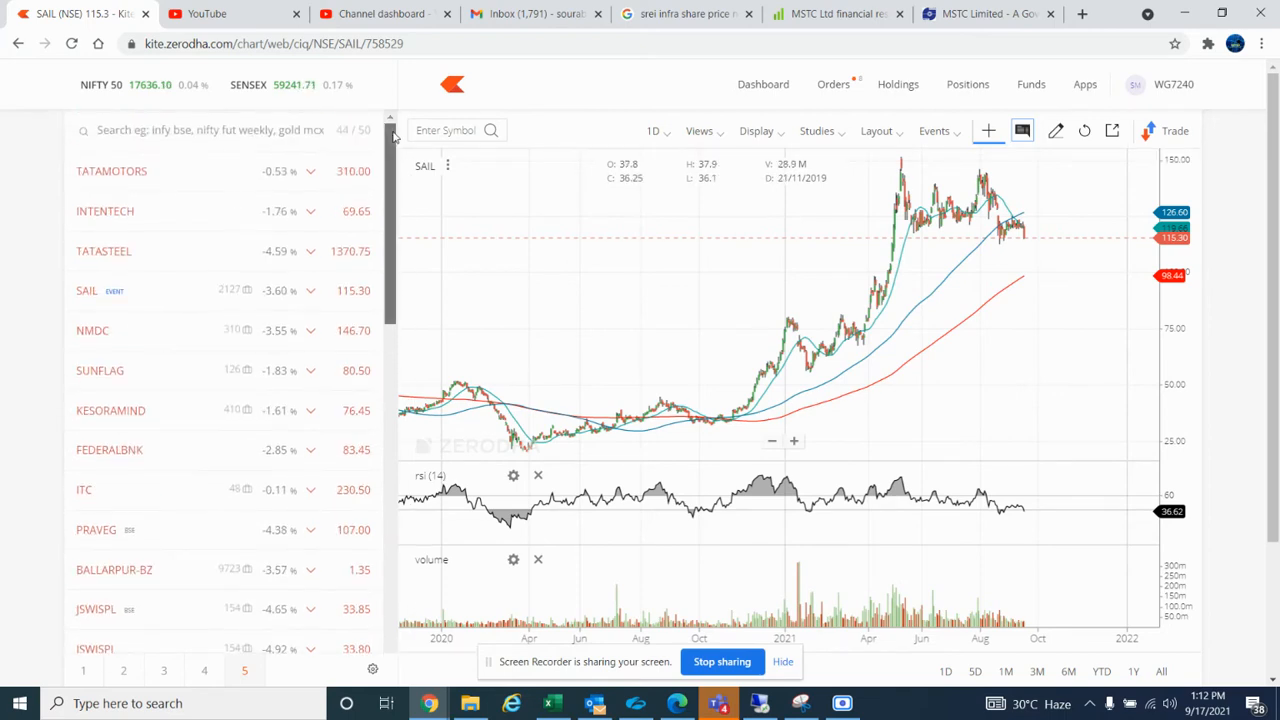
{"action": "type", "text": "mst"}
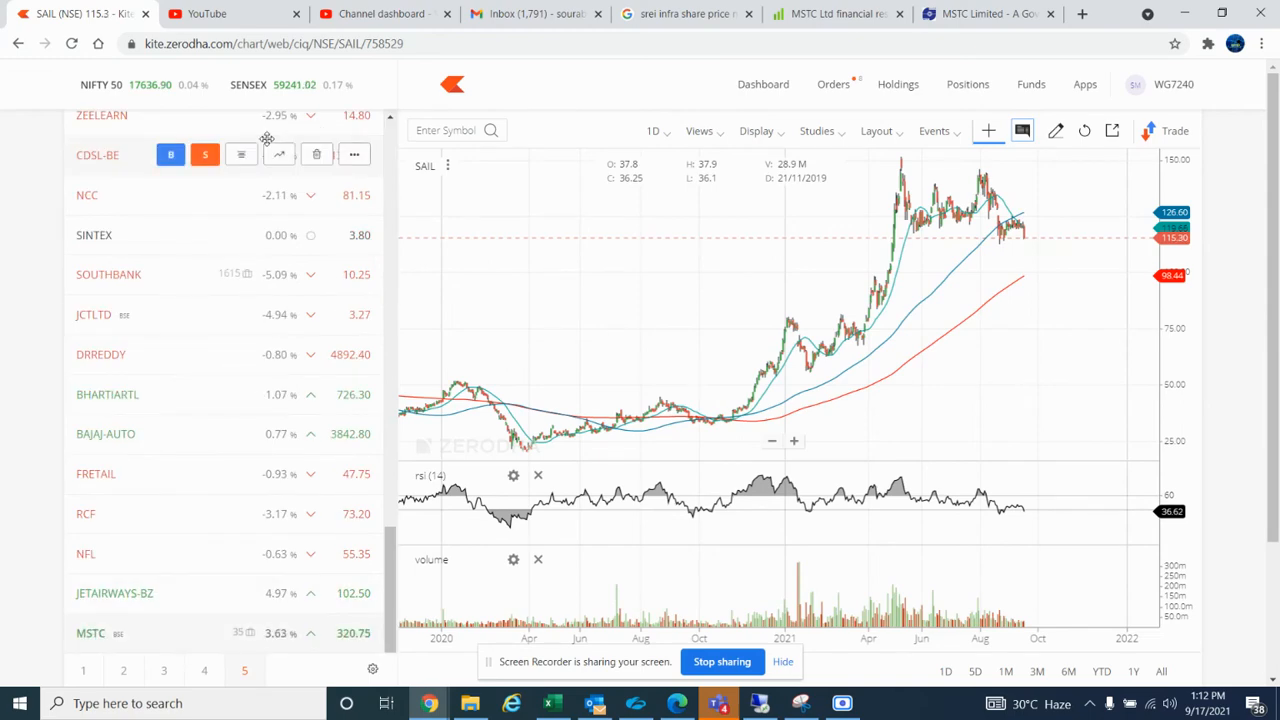
{"action": "left_click", "coordinate": [280, 632]}
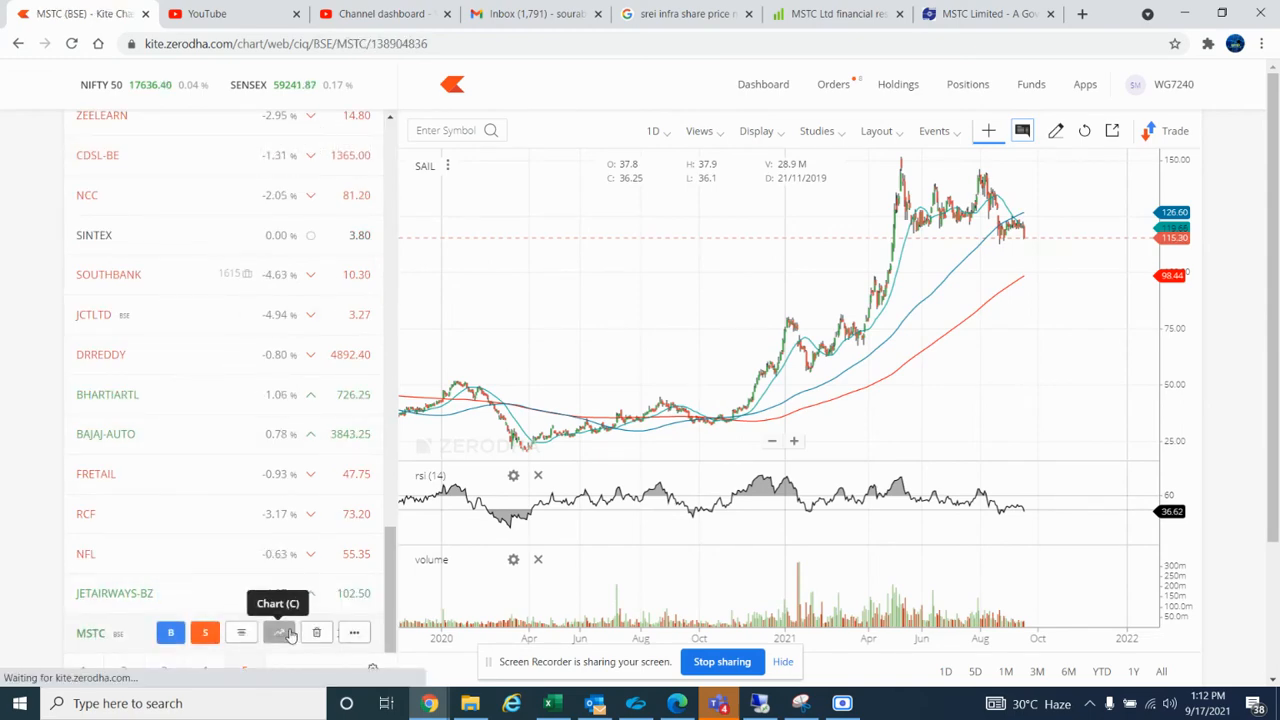
{"action": "left_click", "coordinate": [286, 632]}
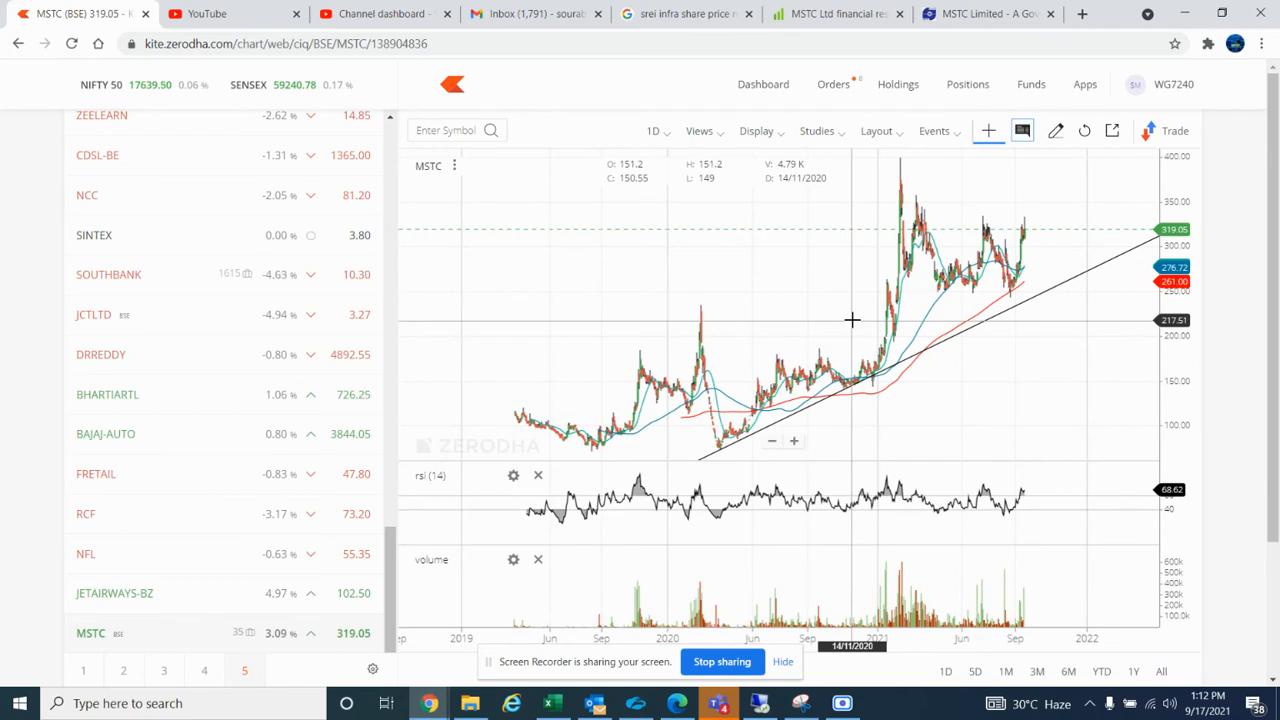
{"action": "mouse_move", "coordinate": [876, 188]}
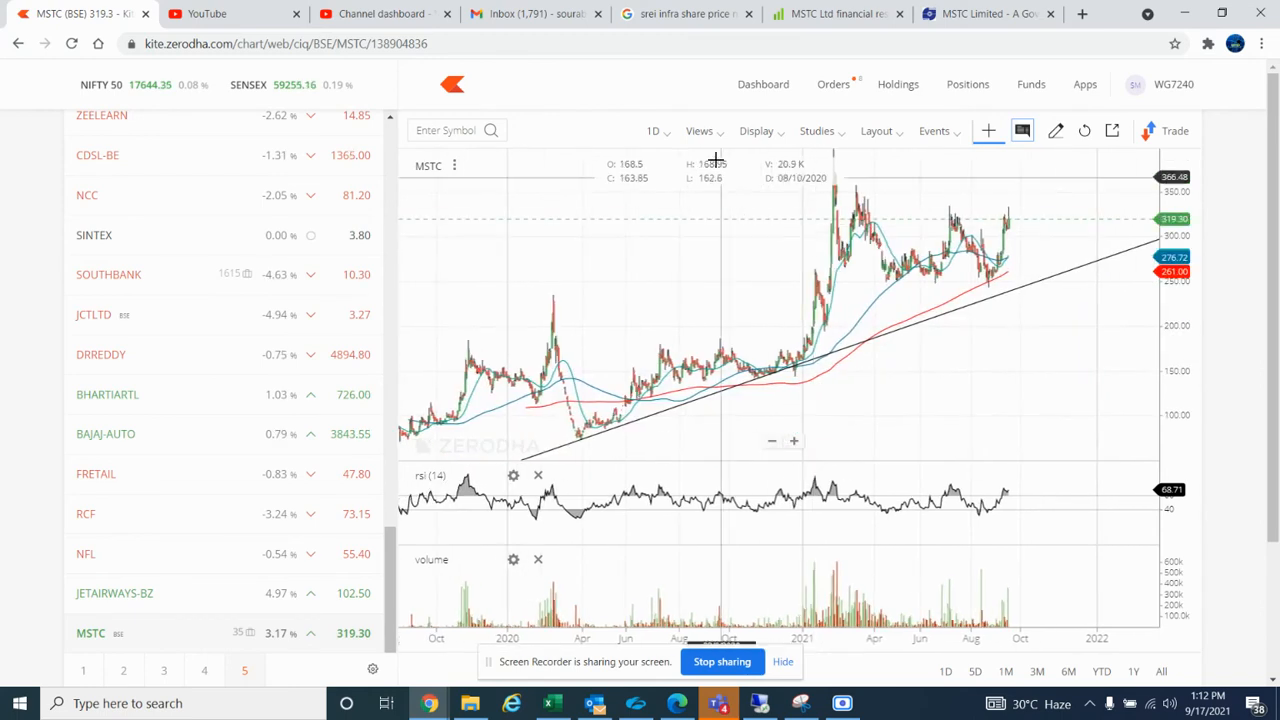
{"action": "left_click", "coordinate": [654, 132]}
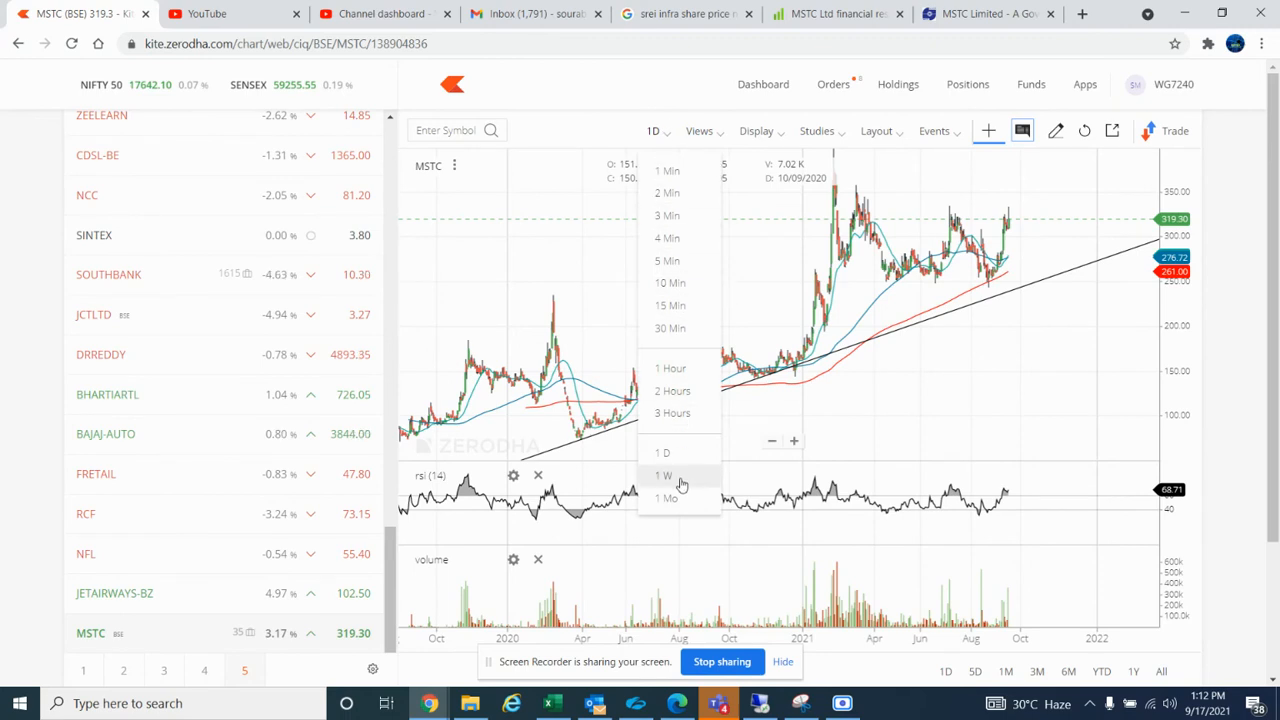
{"action": "left_click", "coordinate": [664, 476]}
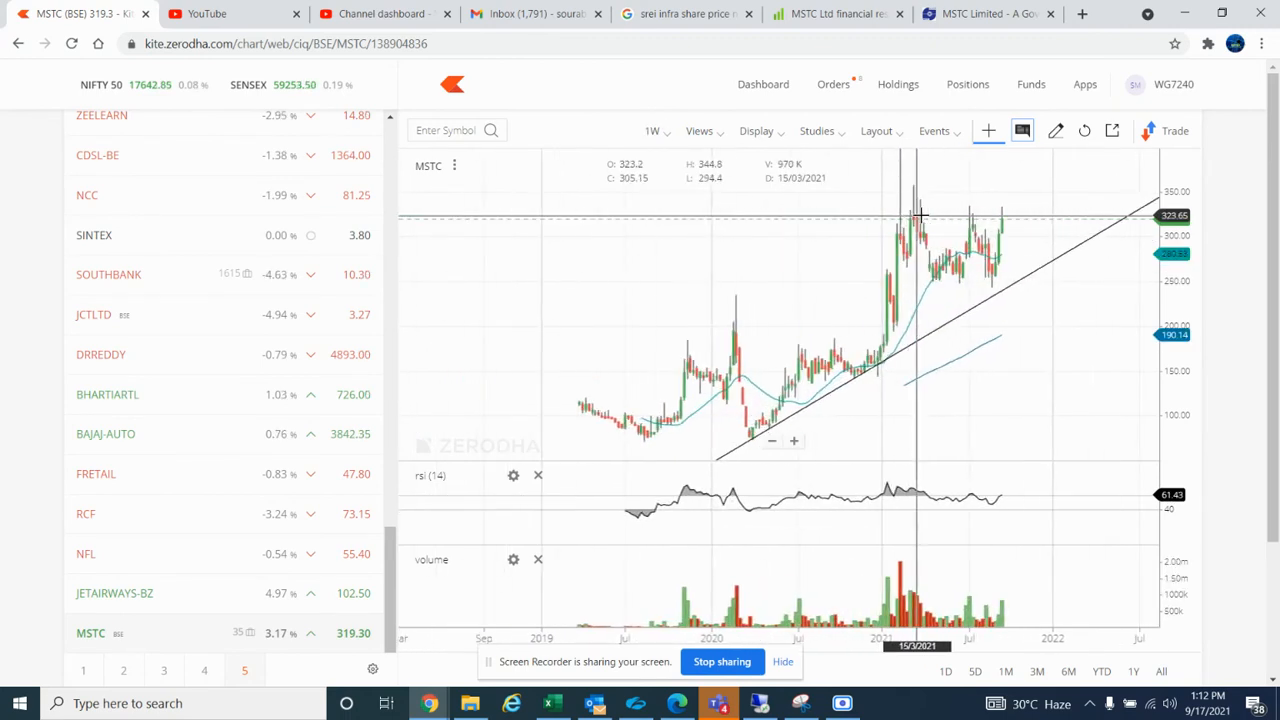
{"action": "mouse_move", "coordinate": [1056, 200]}
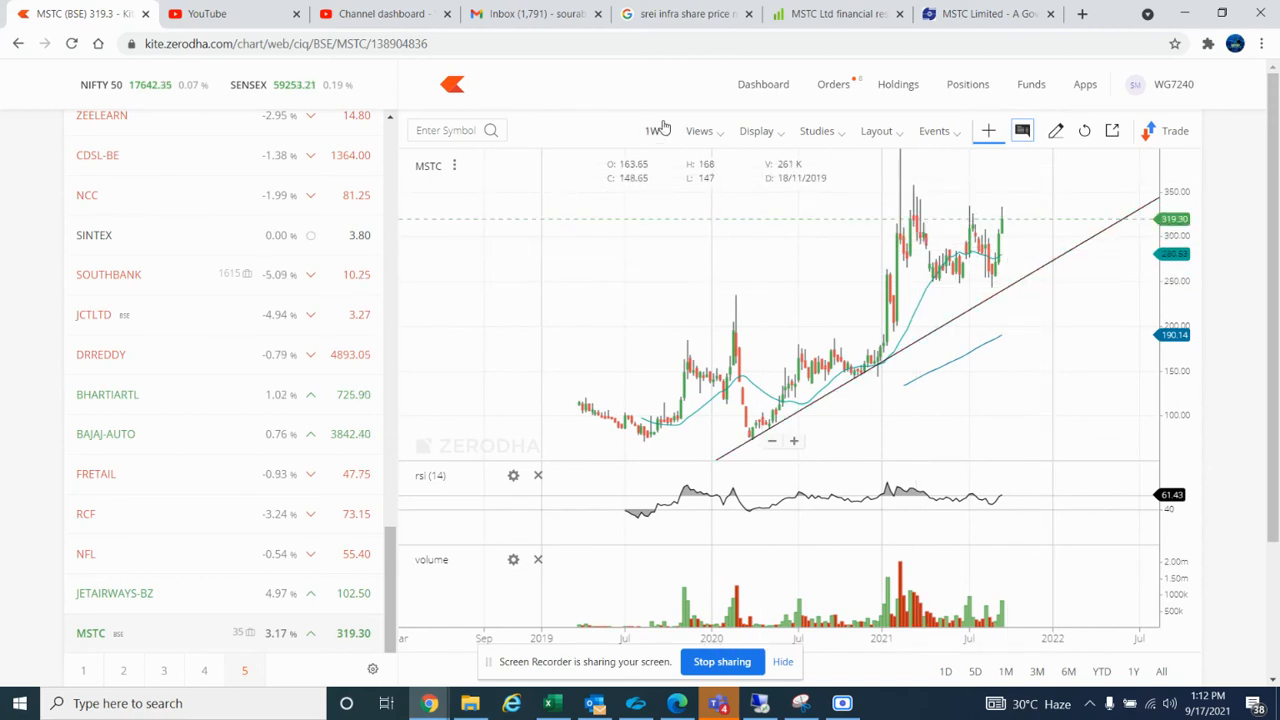
{"action": "left_click", "coordinate": [652, 130]}
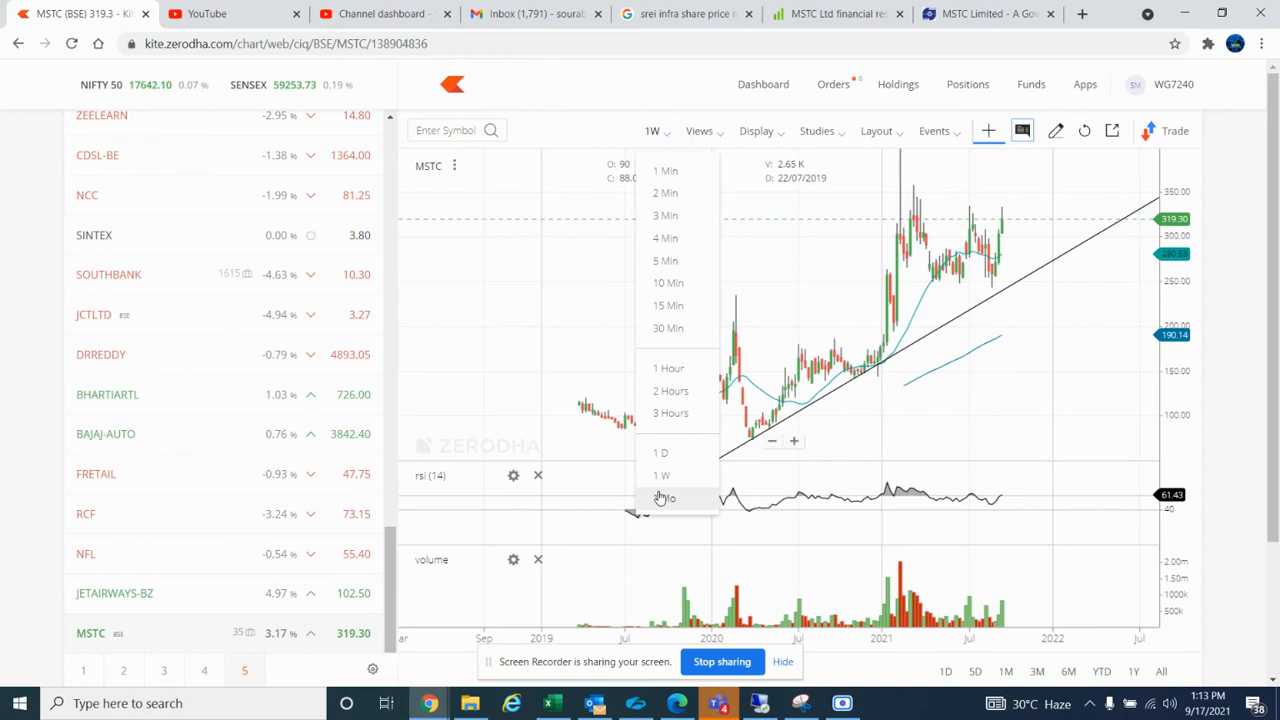
{"action": "left_click", "coordinate": [664, 498]}
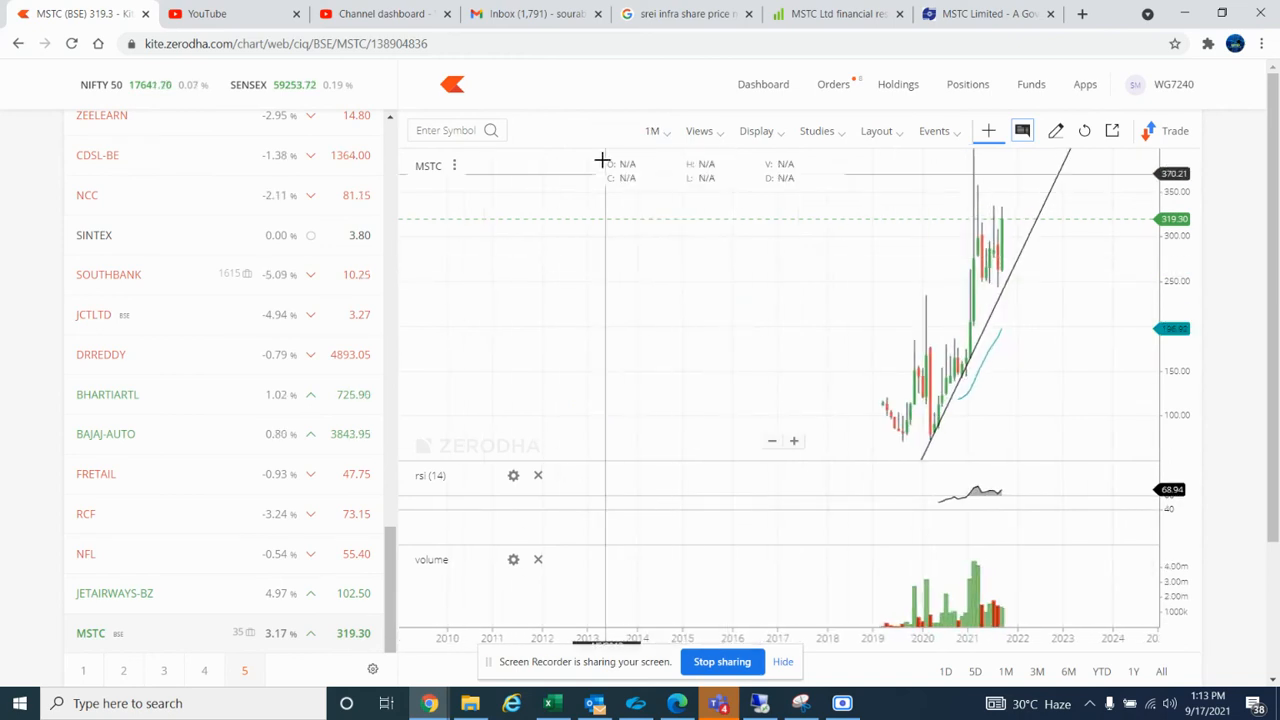
{"action": "left_click", "coordinate": [652, 132]}
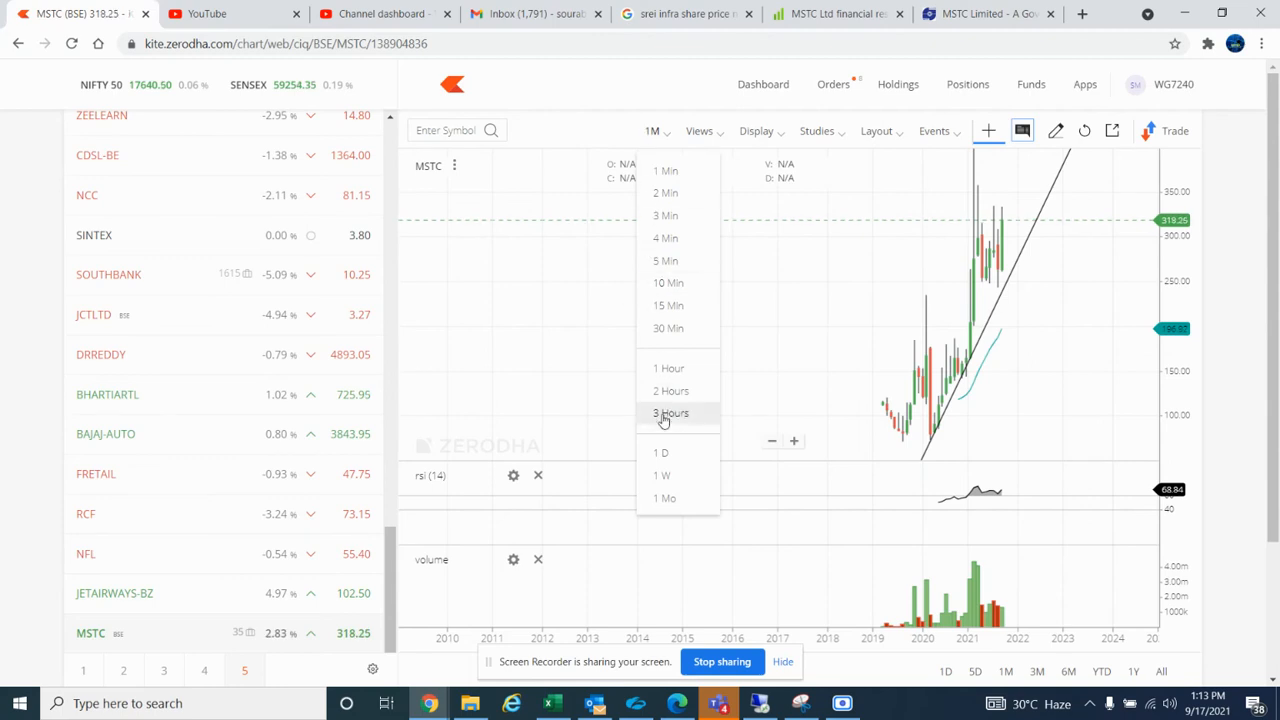
{"action": "left_click", "coordinate": [660, 452]}
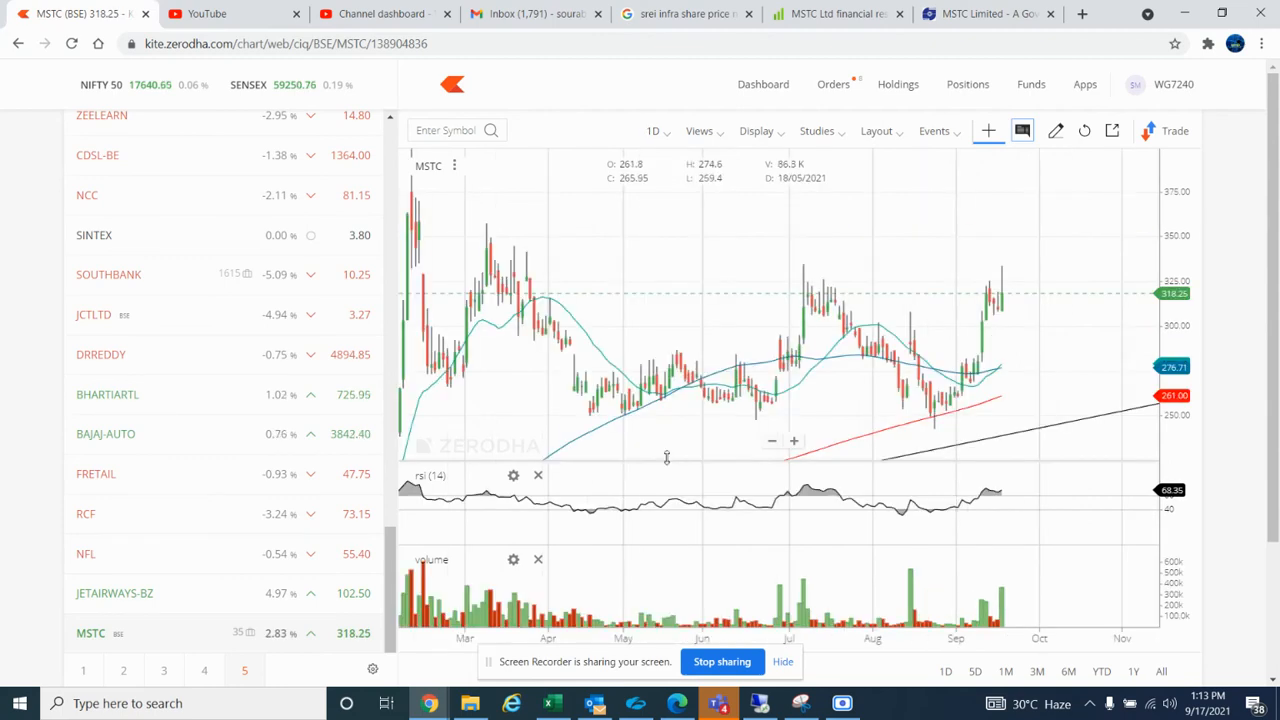
{"action": "mouse_move", "coordinate": [1036, 412]}
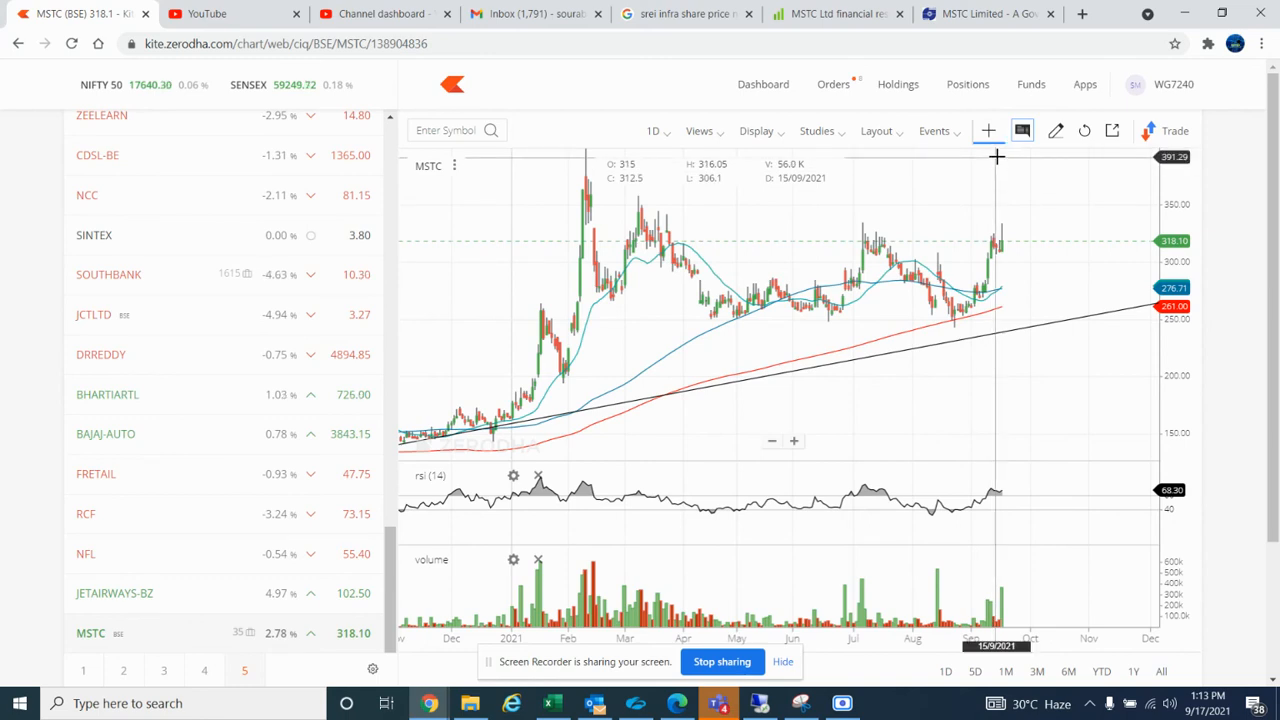
{"action": "mouse_move", "coordinate": [988, 178]}
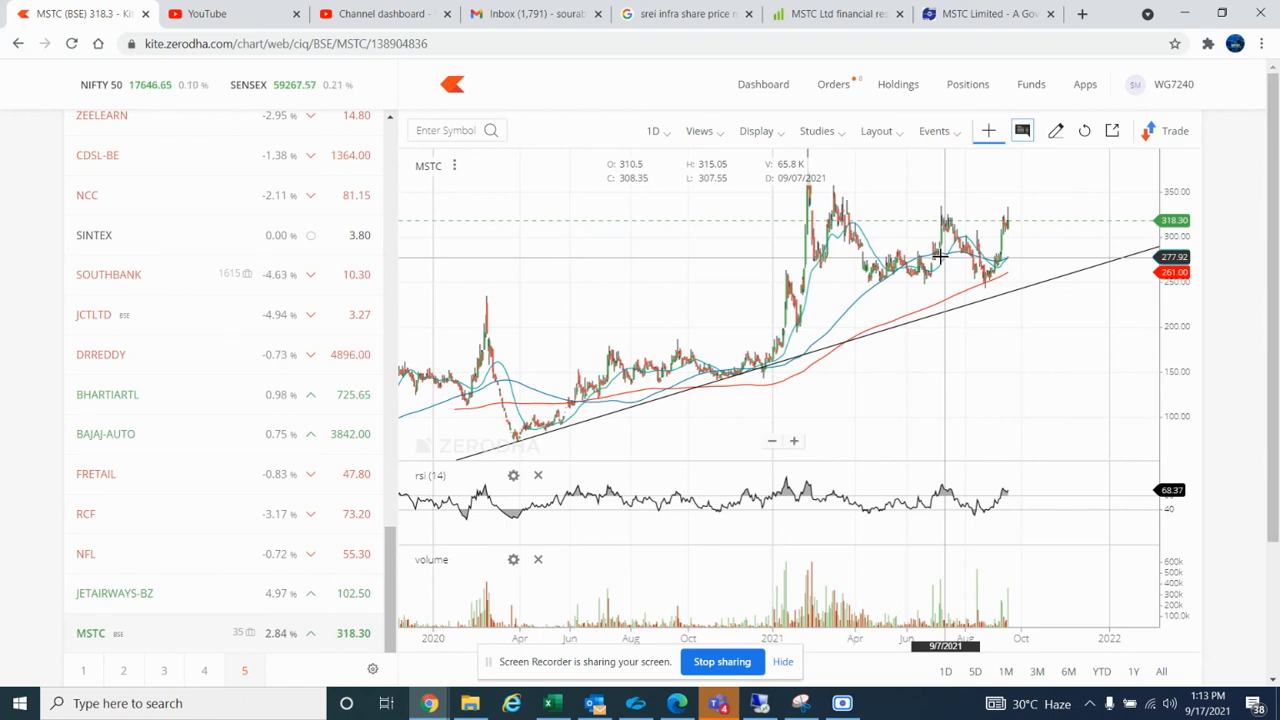
{"action": "mouse_move", "coordinate": [778, 592]}
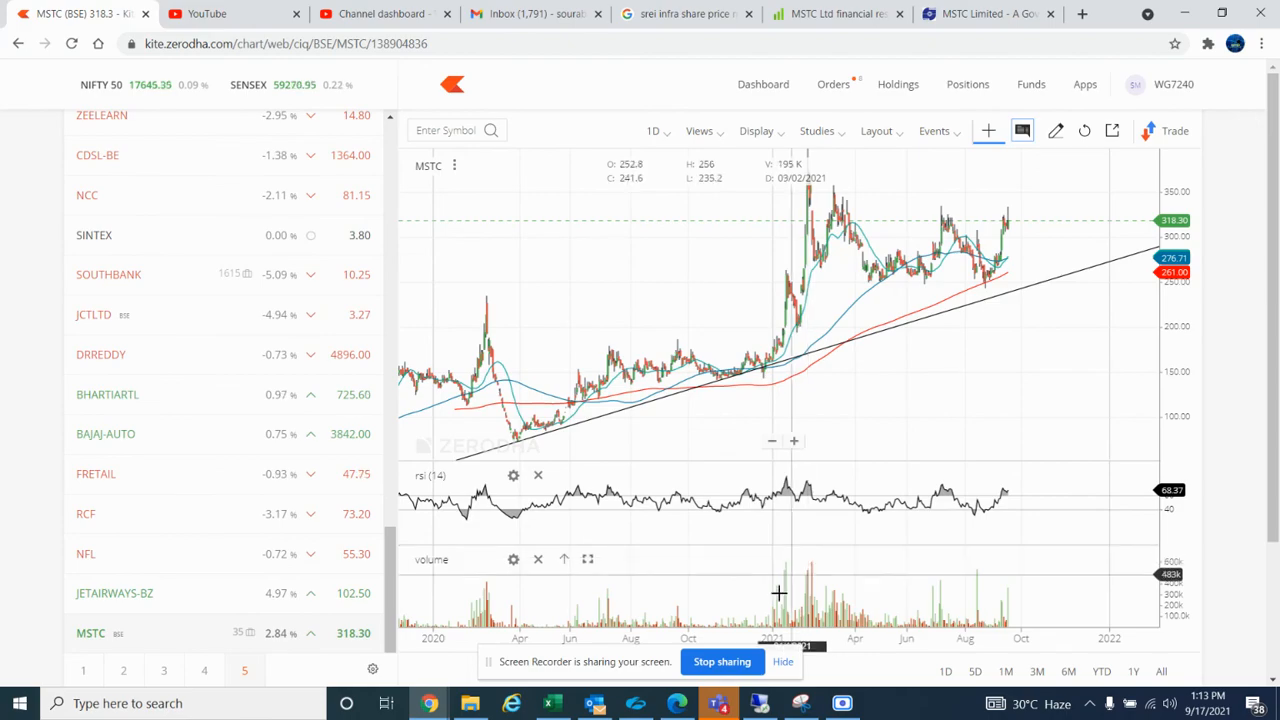